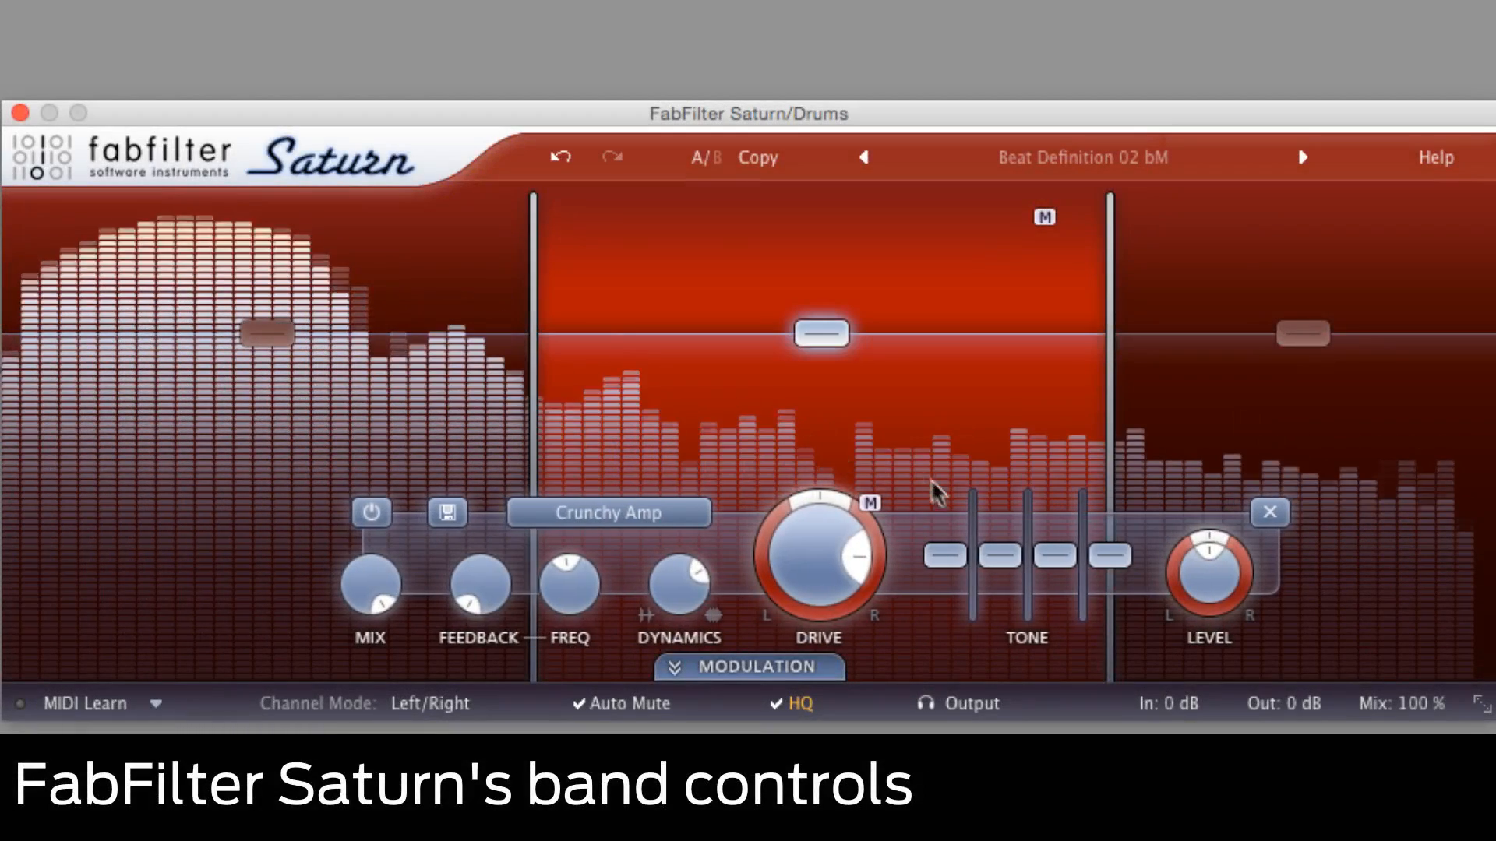
Nudge the middle band's mid tone up then back to 0 dB and select the low band.
drag(999, 555, 998, 544)
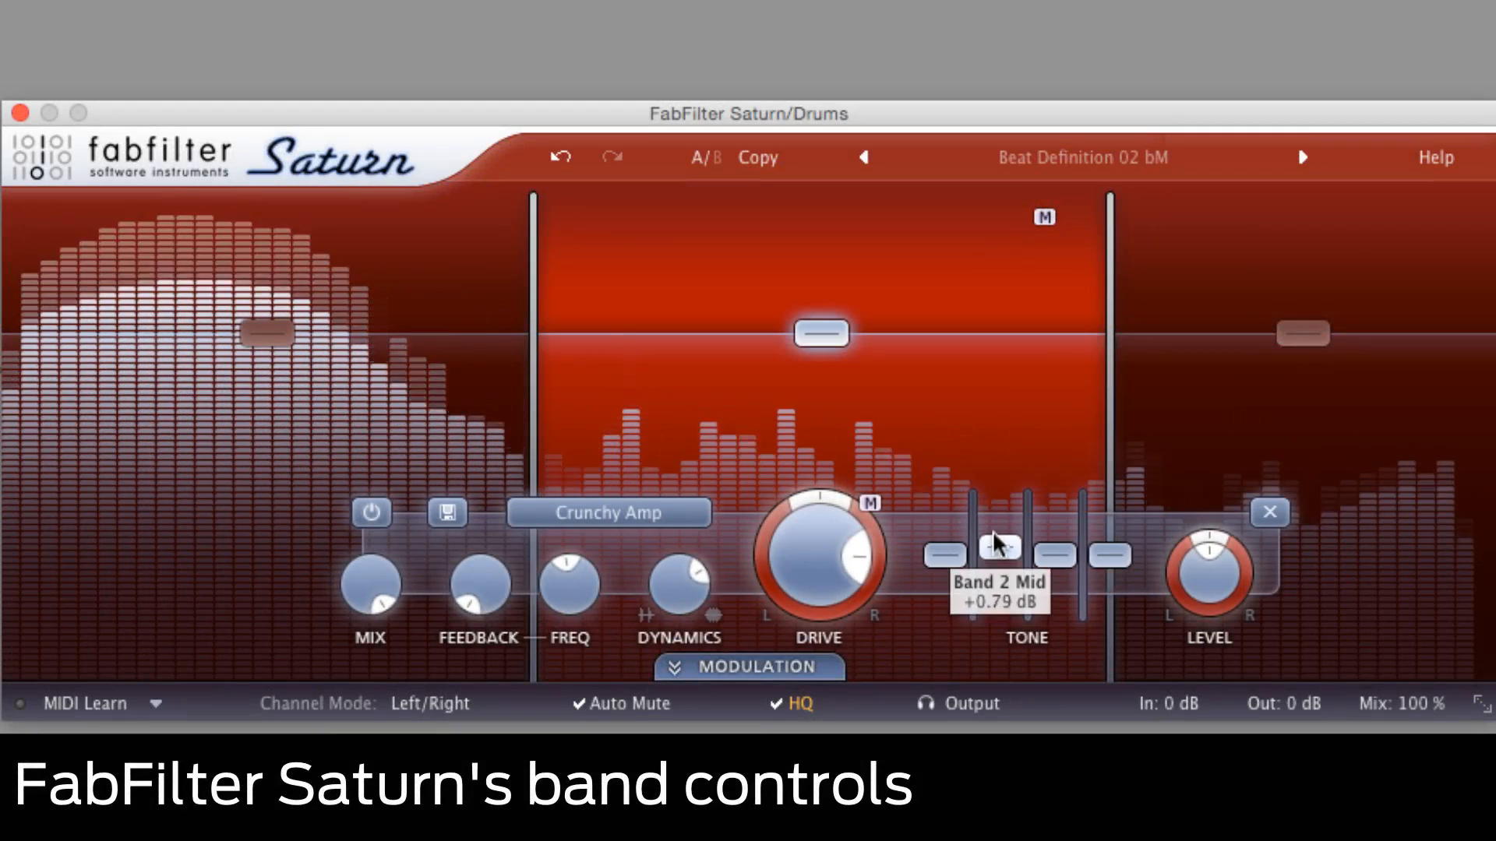
drag(1000, 546, 1000, 521)
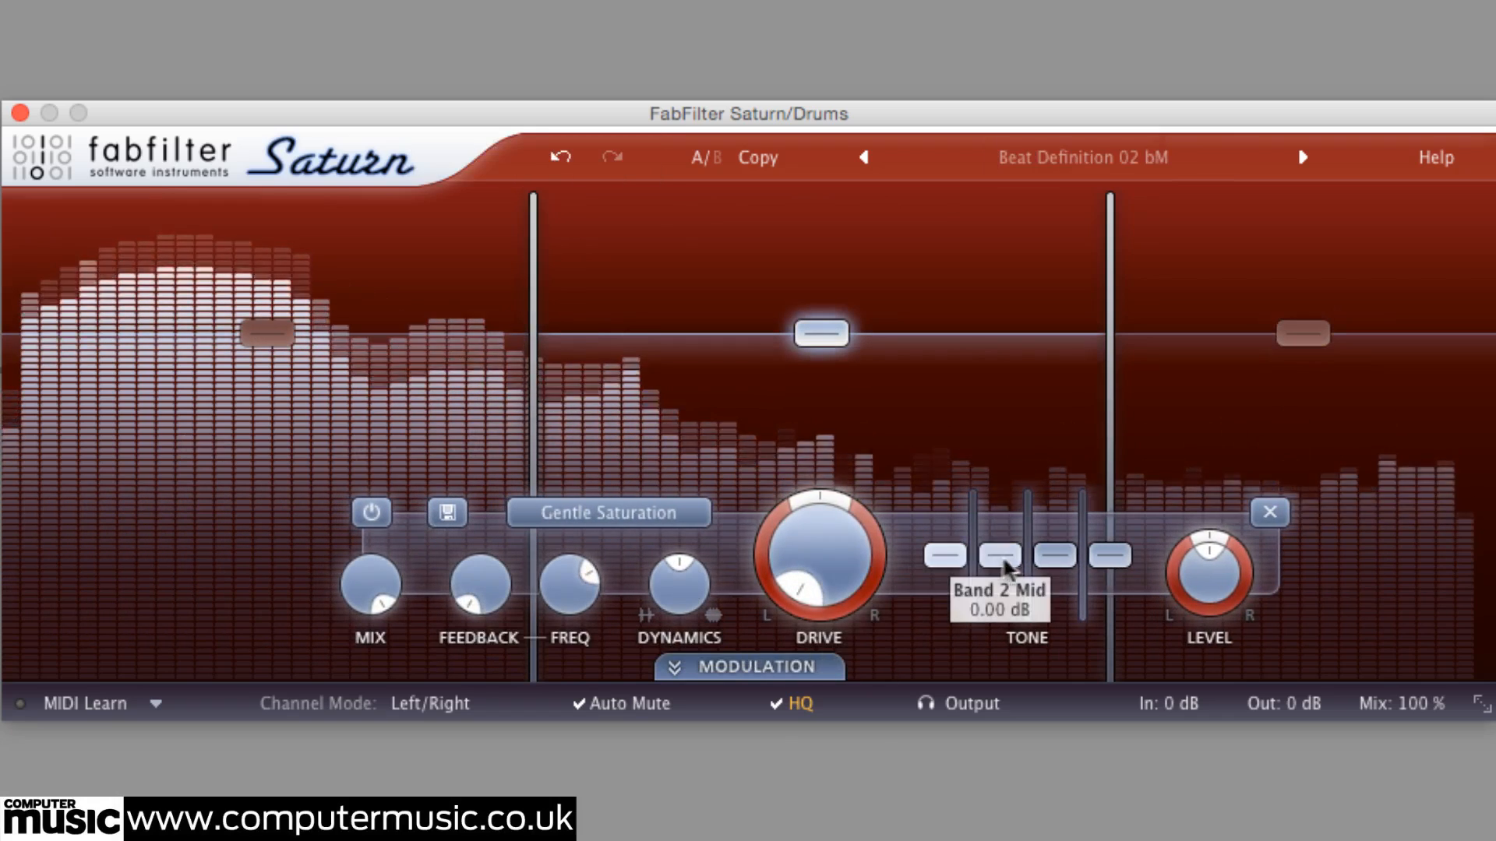
click(448, 511)
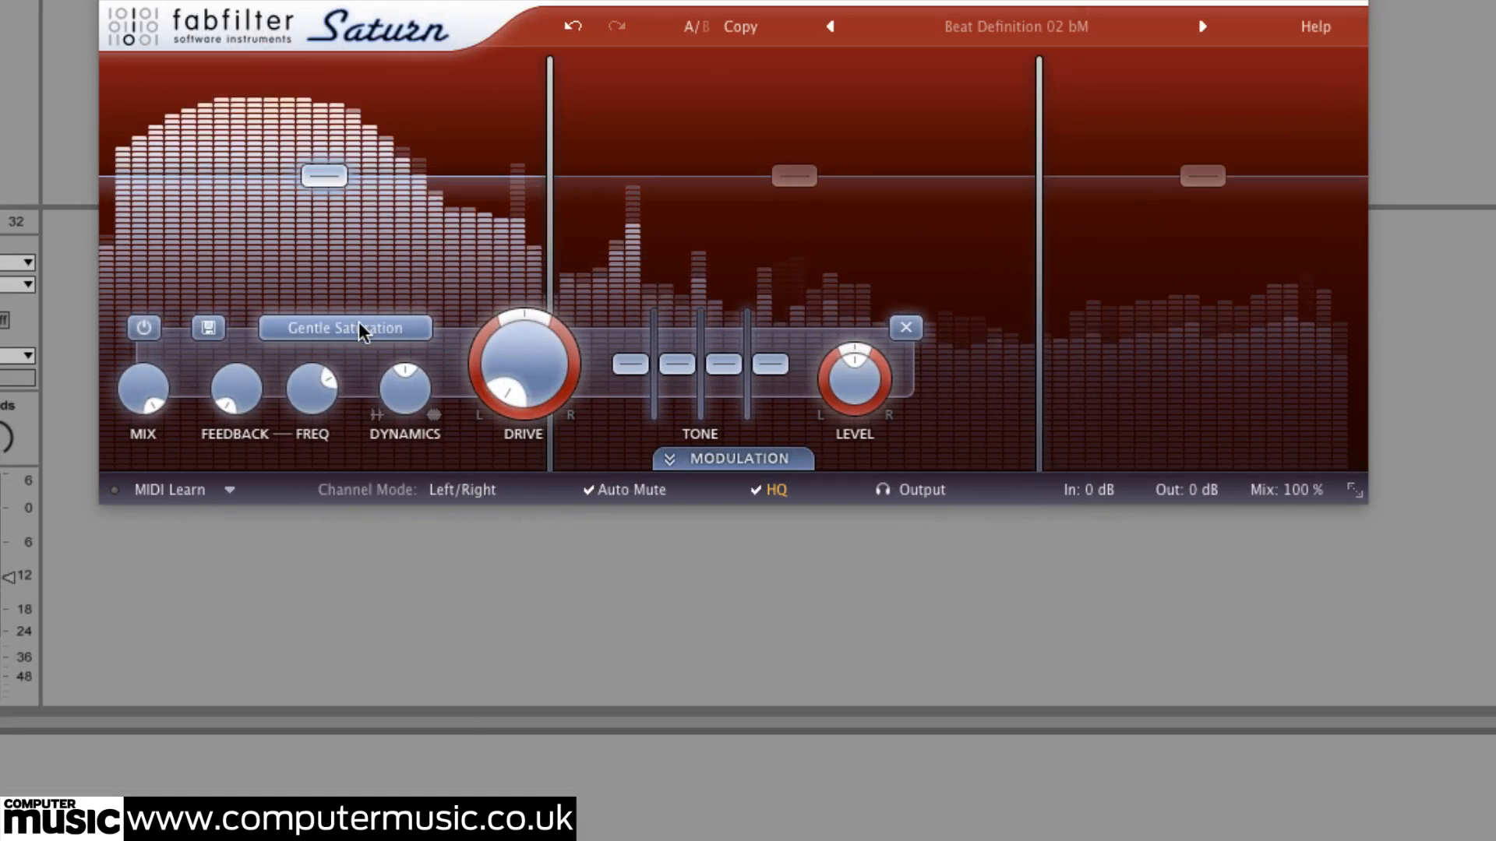
Select the low band handle, then the middle band handle to show band 2's controls.
click(346, 328)
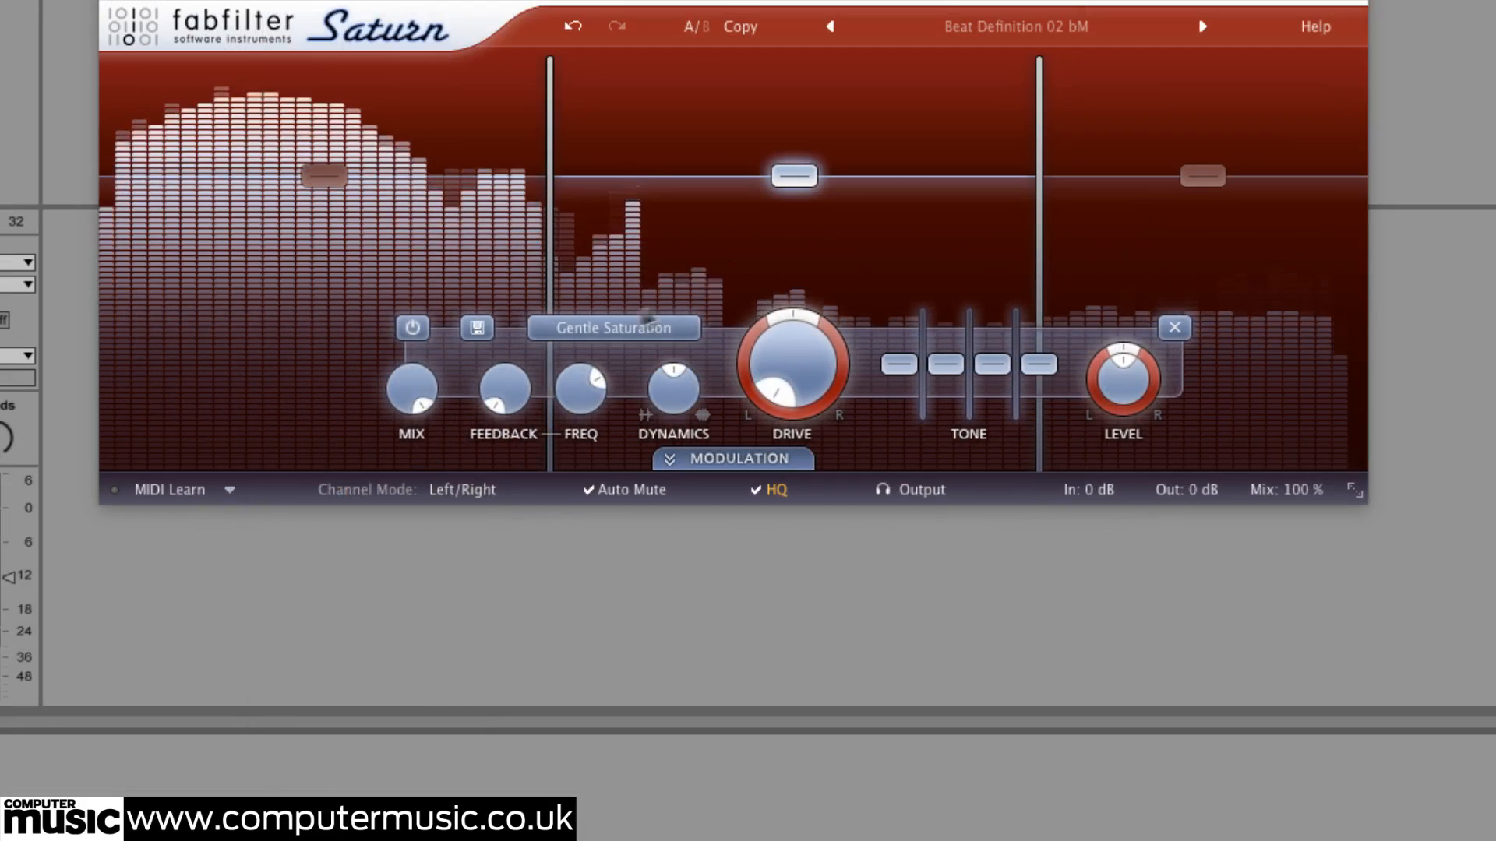
click(614, 327)
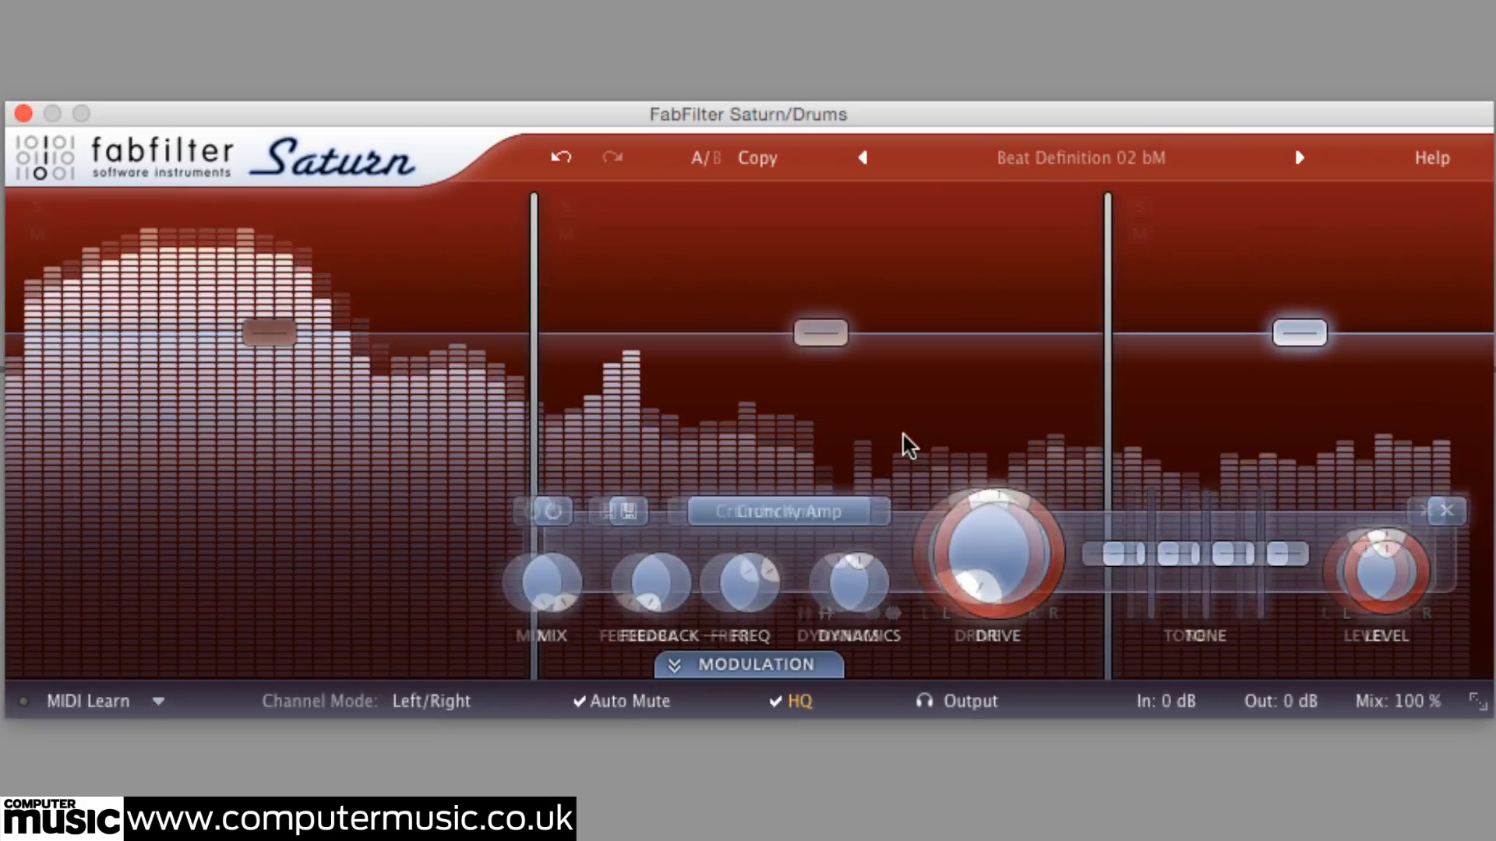
Set band 2 to Crunchy Amp at about 83% drive with the drive pan fully left (-0.999).
drag(988, 553, 821, 520)
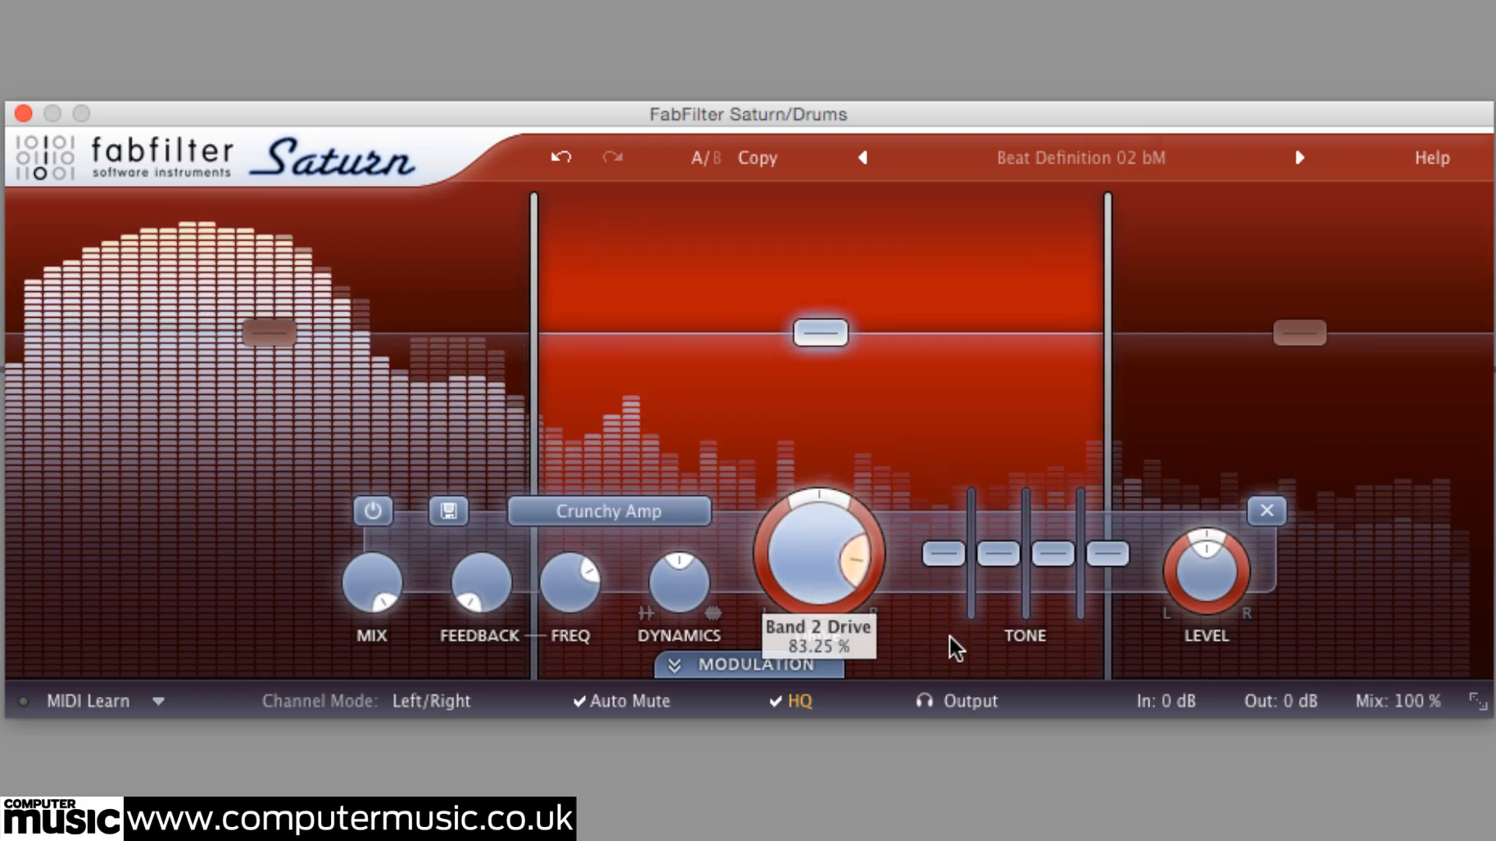
drag(814, 534, 782, 535)
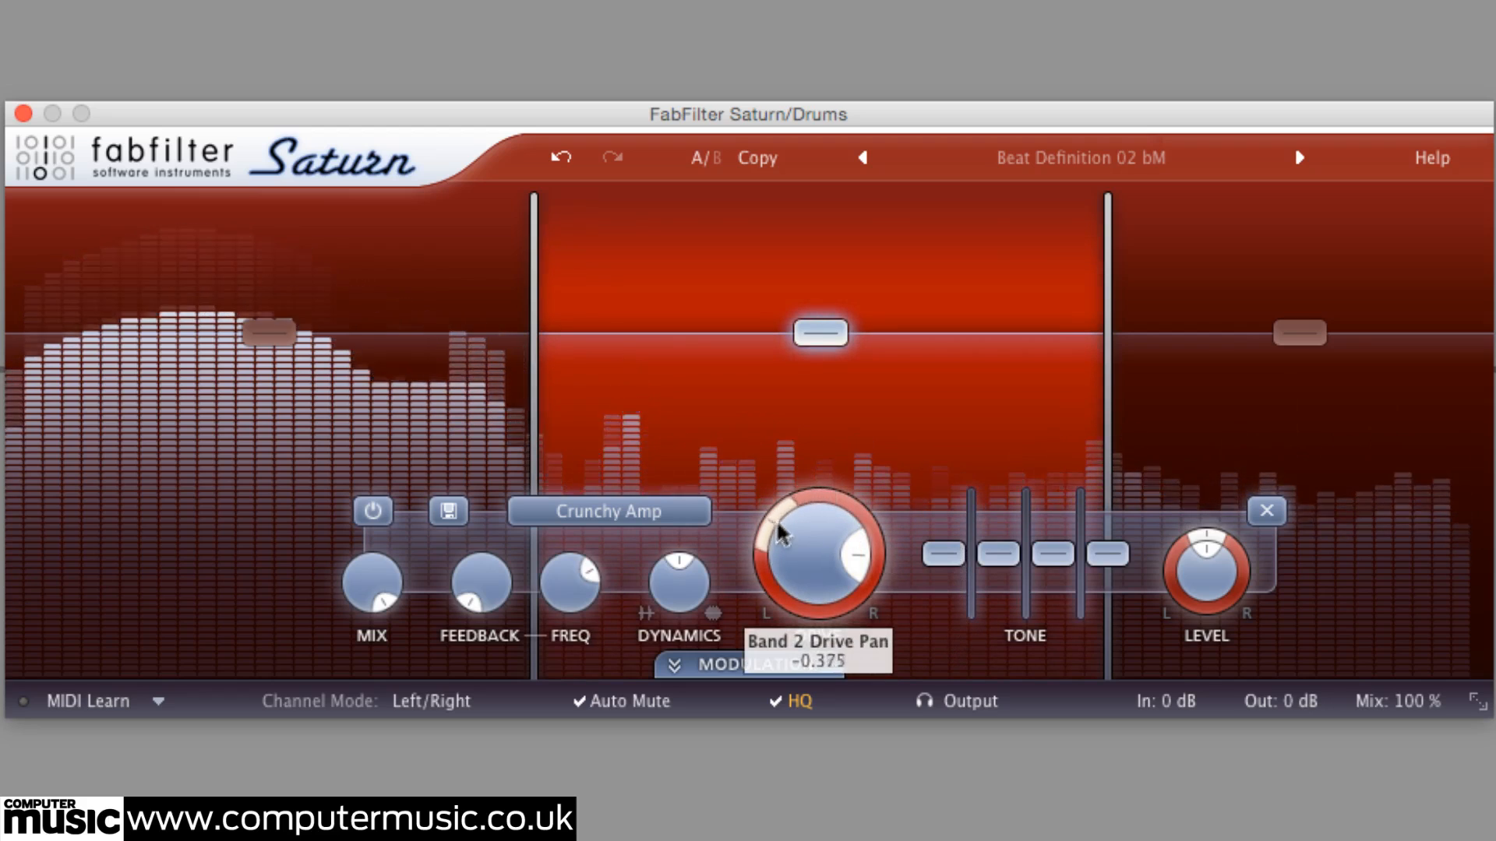
drag(781, 533, 771, 628)
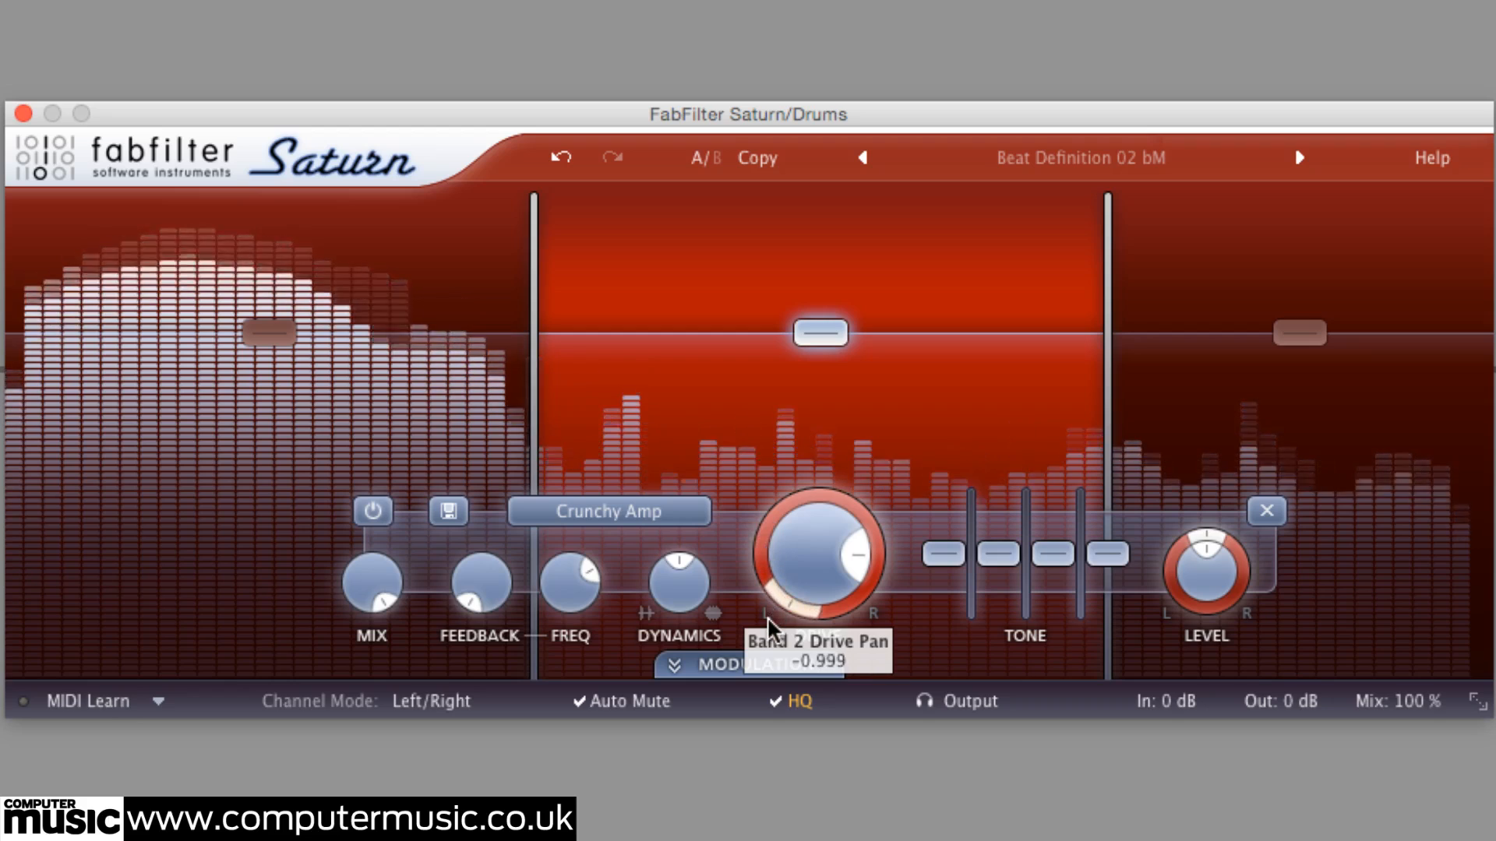
drag(818, 553, 854, 476)
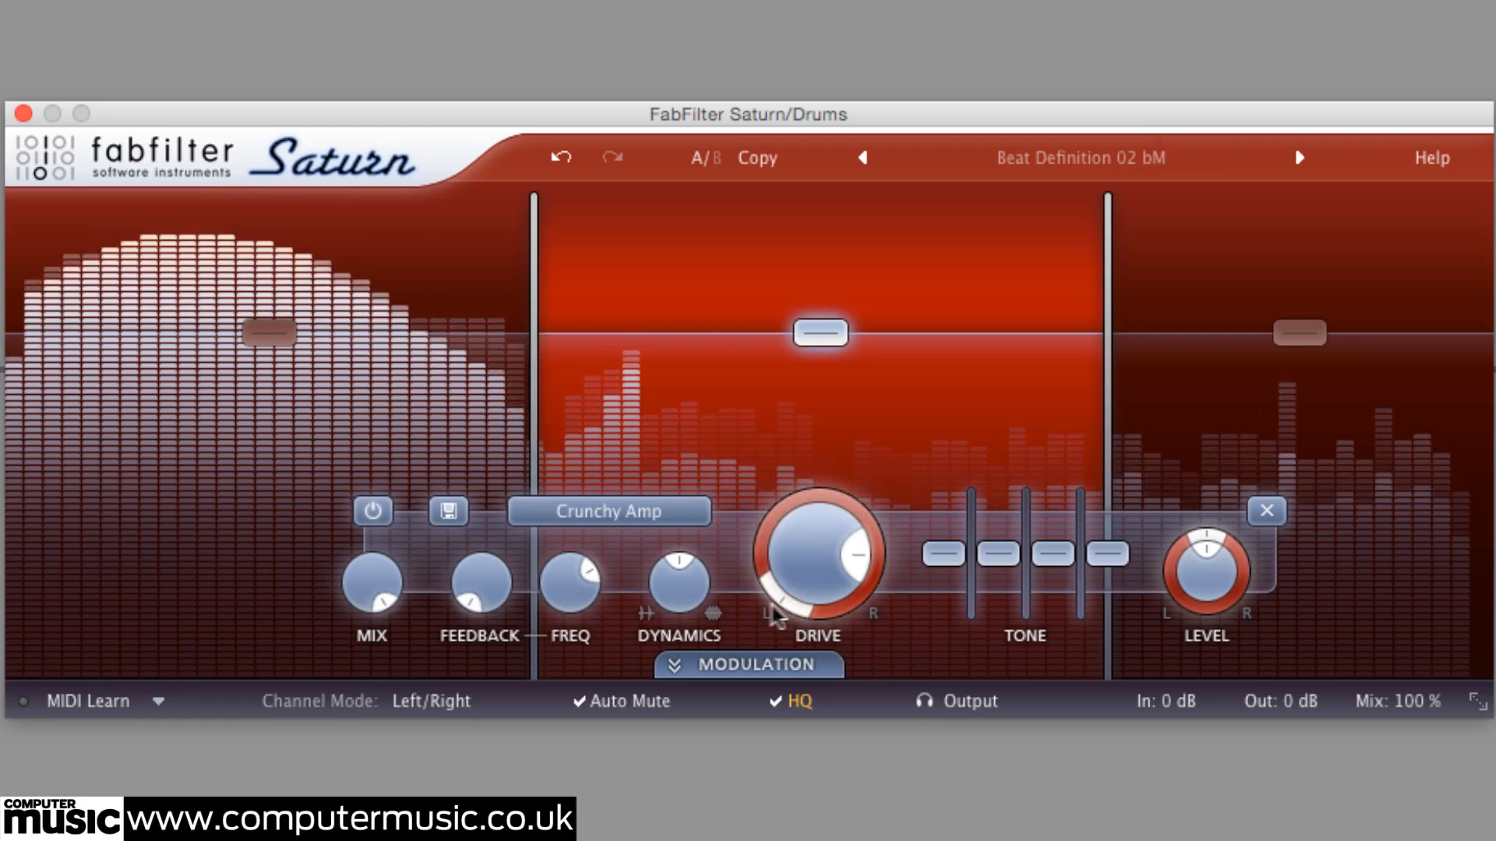
click(745, 663)
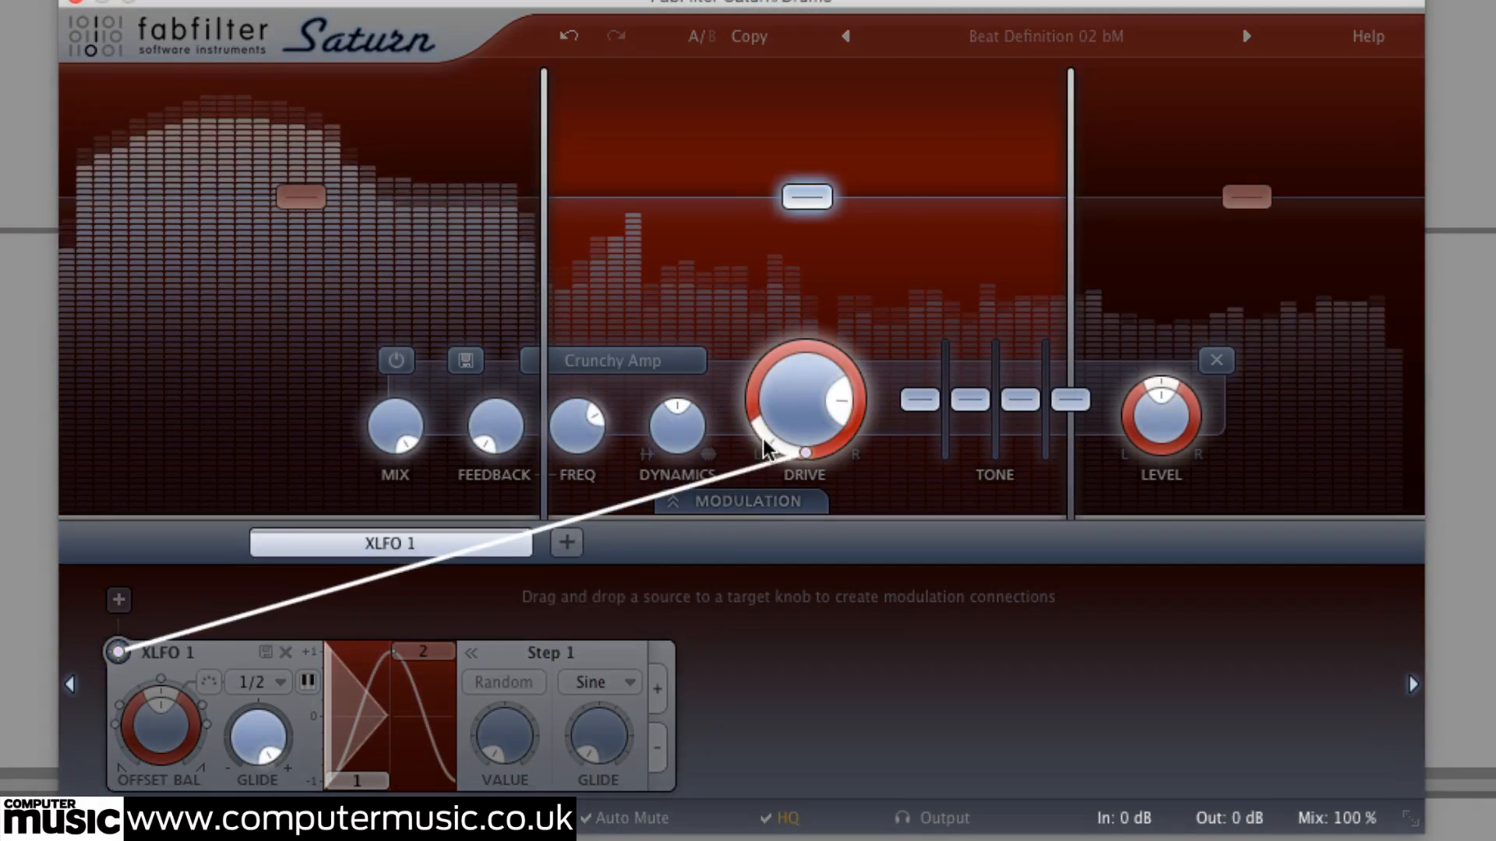
Route XLFO 1 to band 2's drive pan and set its modulation depth.
drag(114, 653, 806, 400)
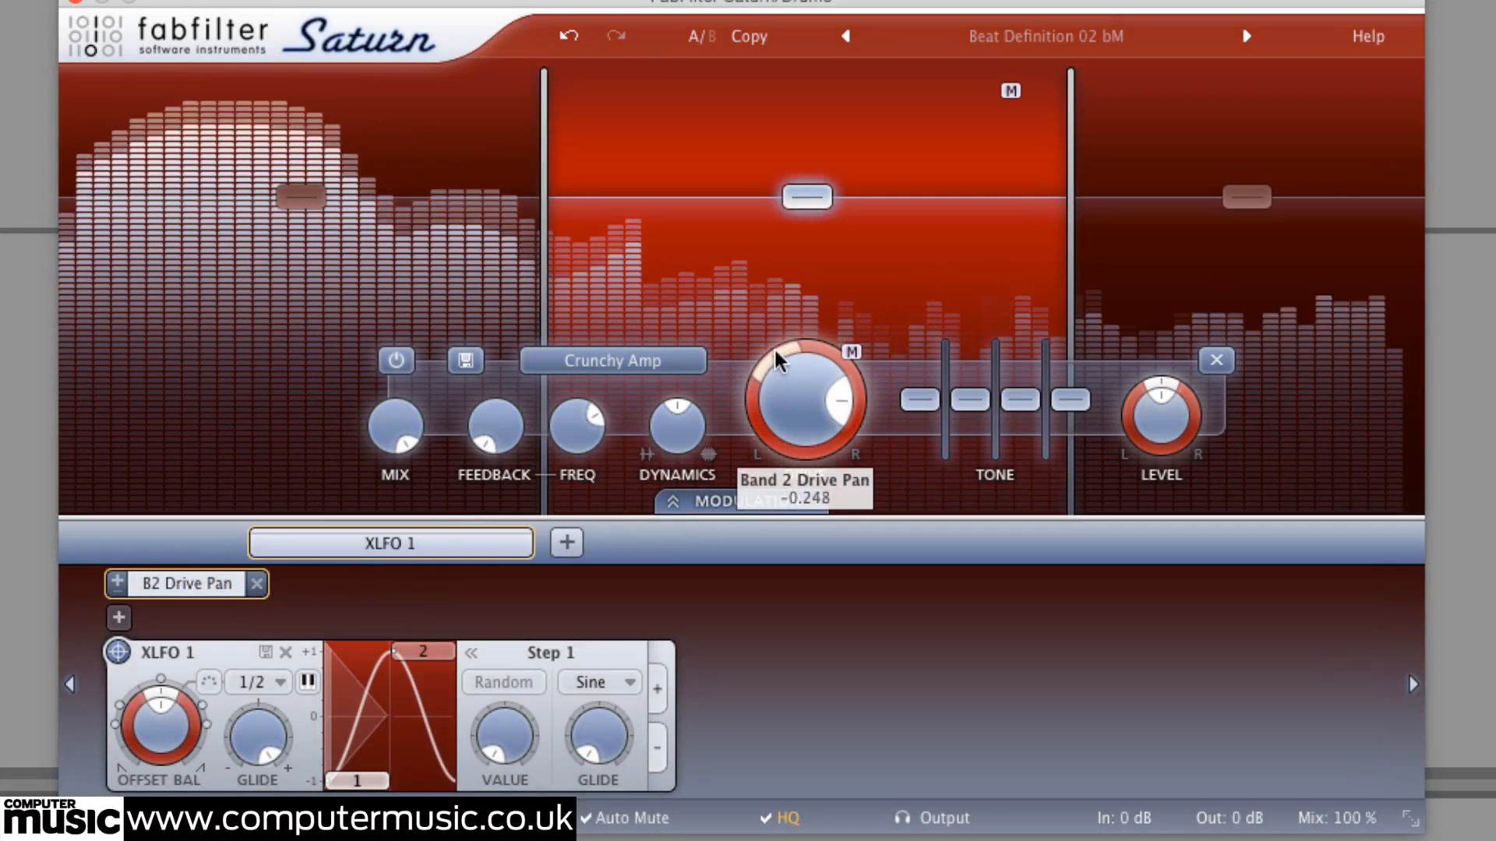
drag(805, 381, 809, 353)
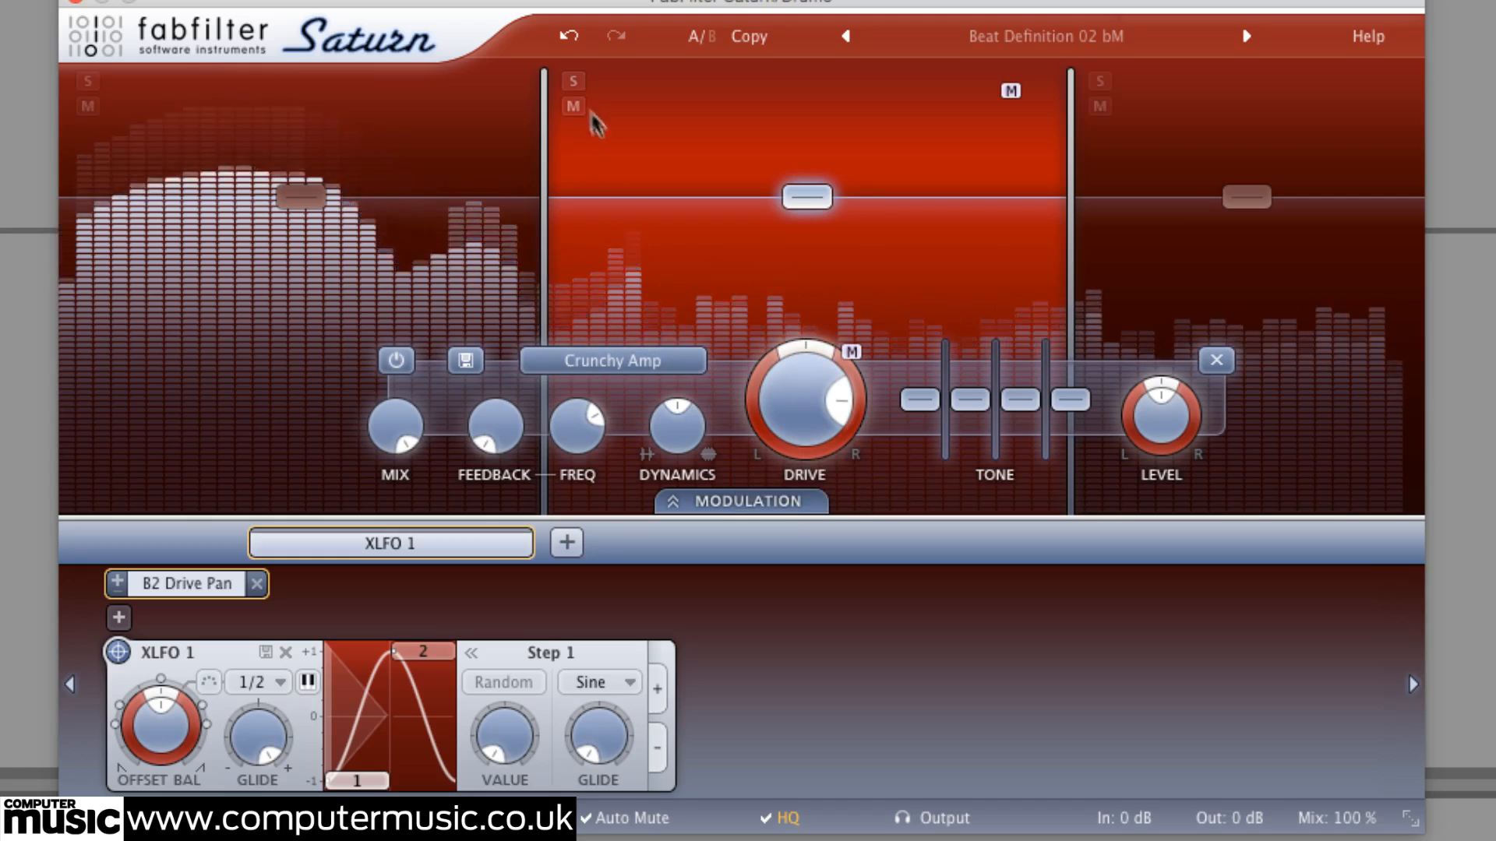
click(570, 81)
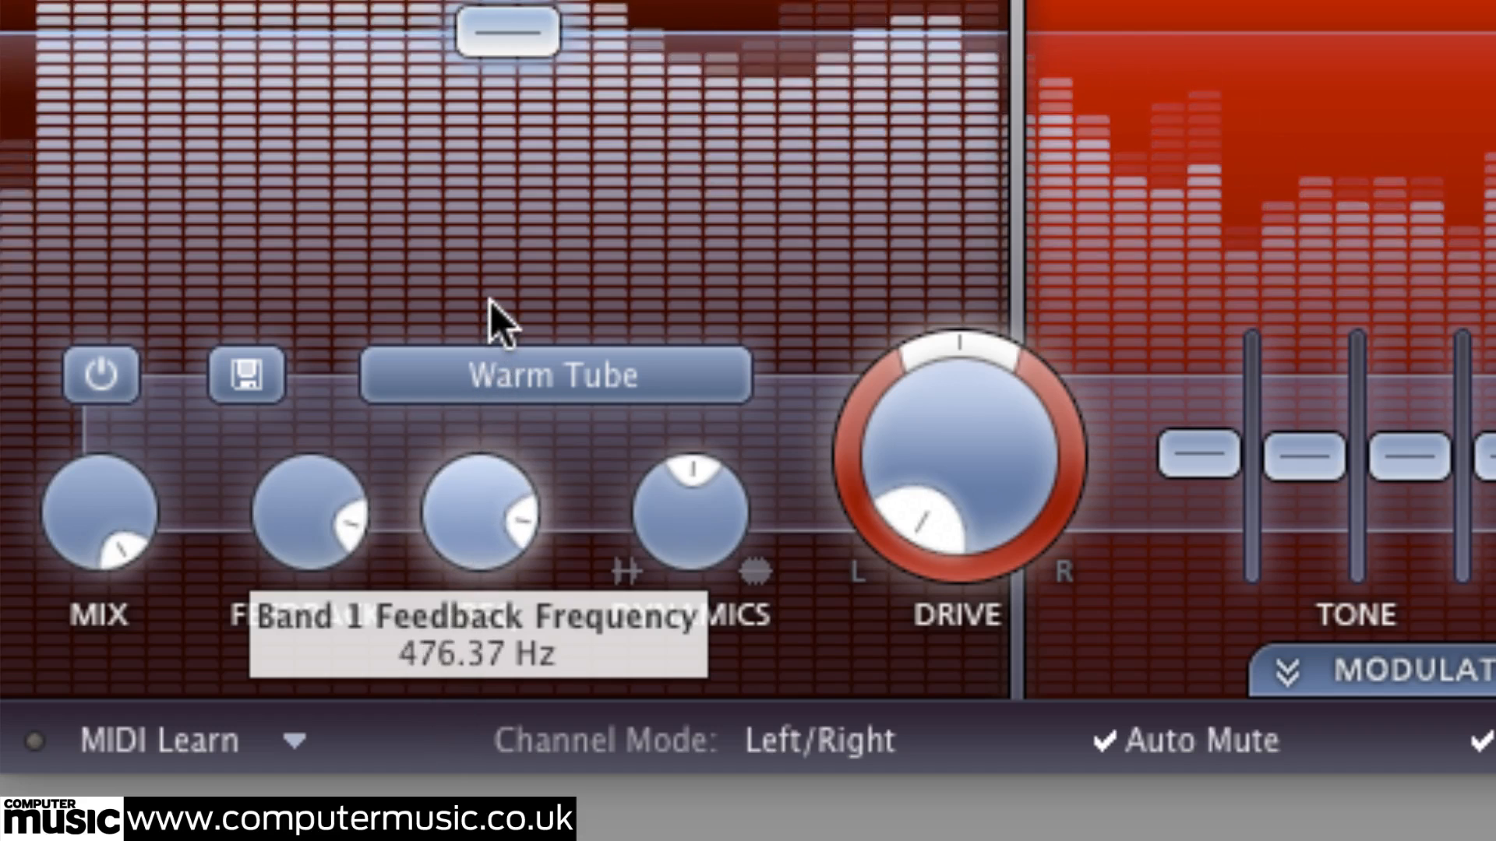
Try Clean Tape on the low band, lower its feedback frequency to ~368 Hz, then choose Lead Amp.
click(554, 375)
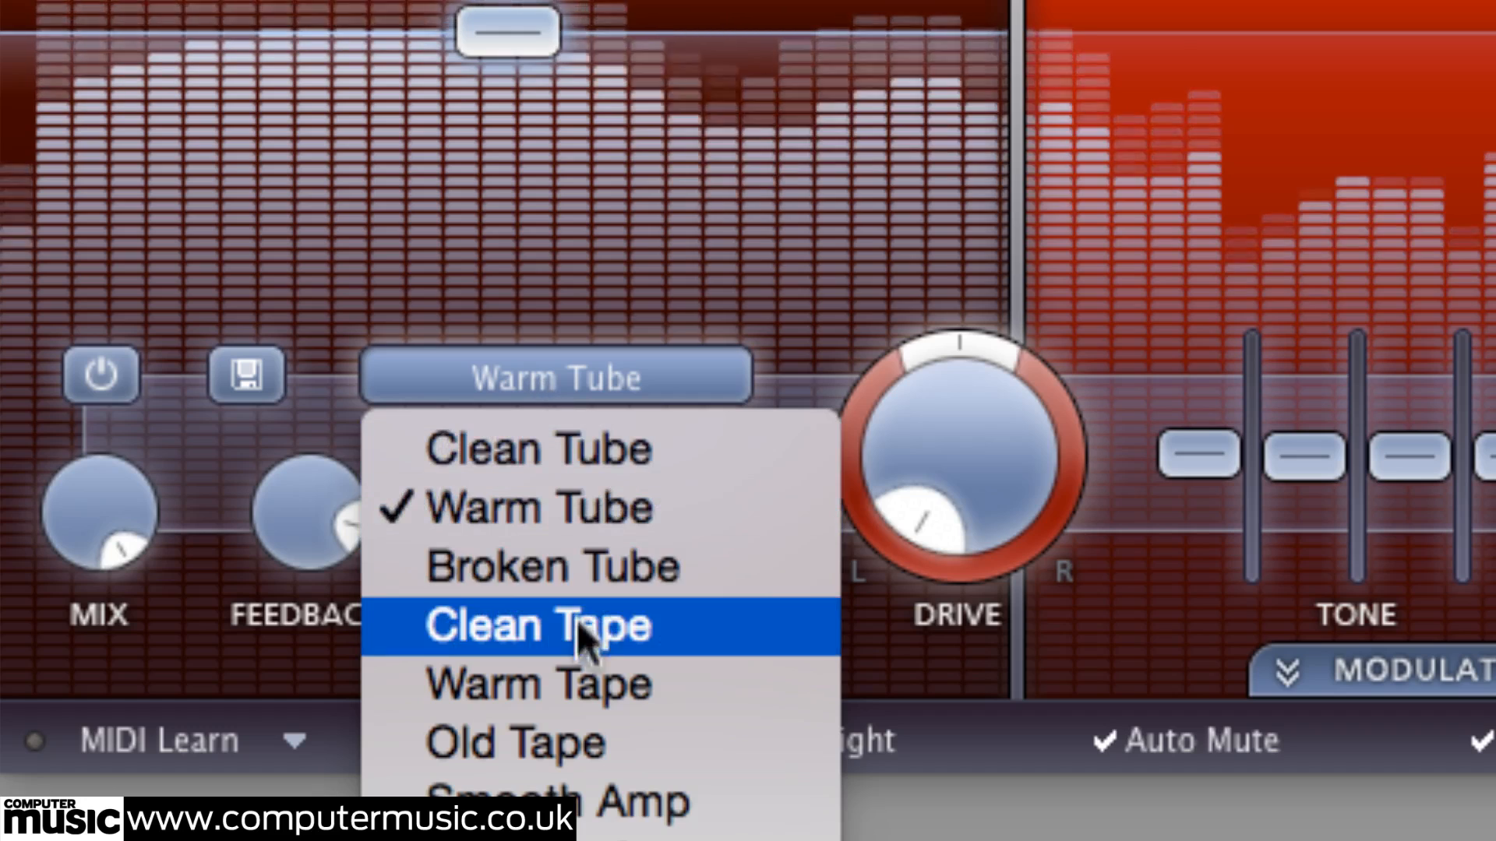
click(580, 626)
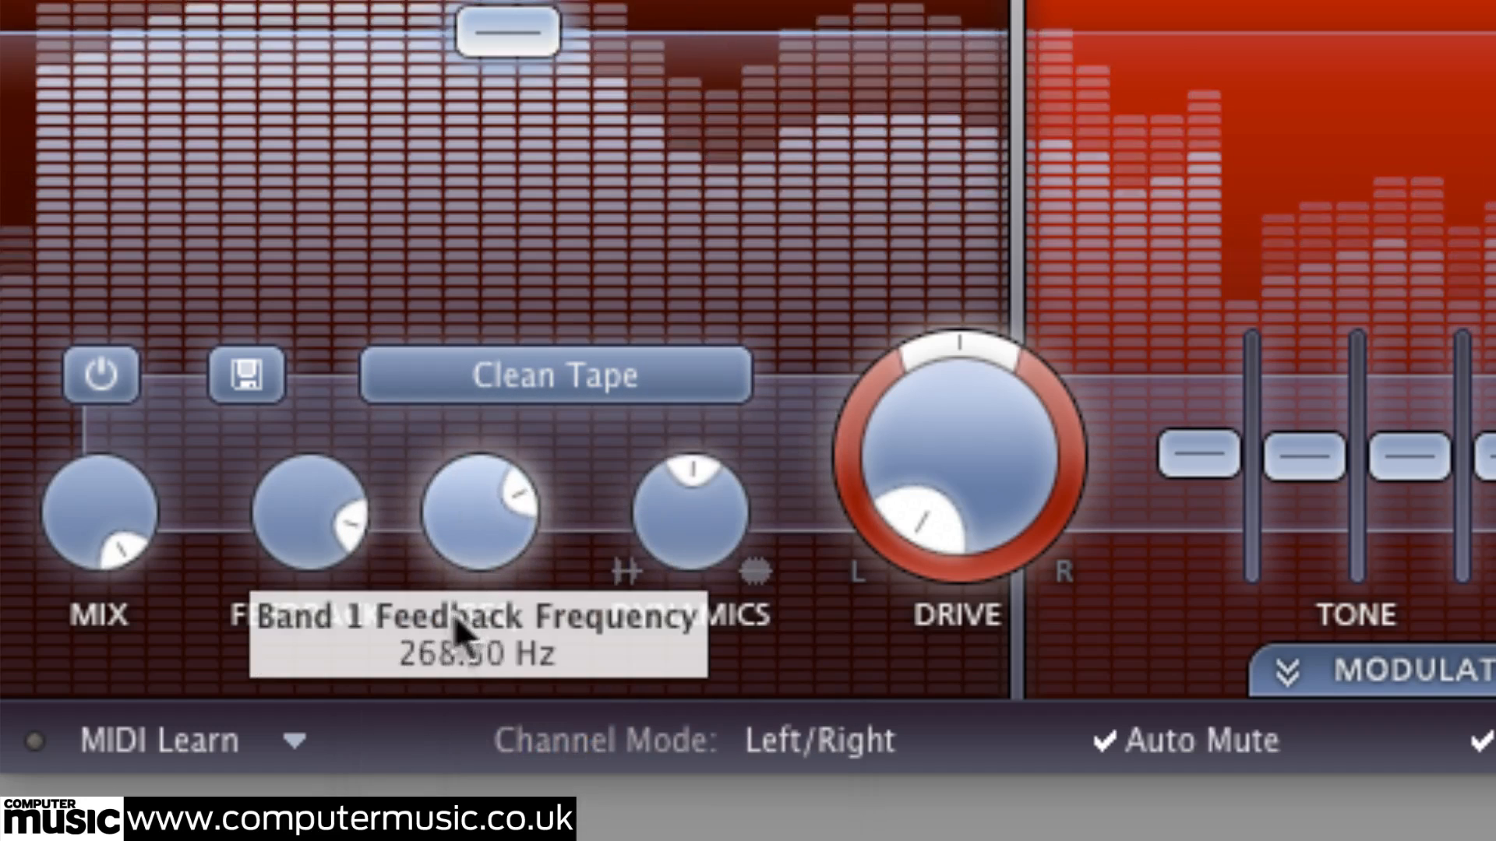
drag(476, 516, 481, 592)
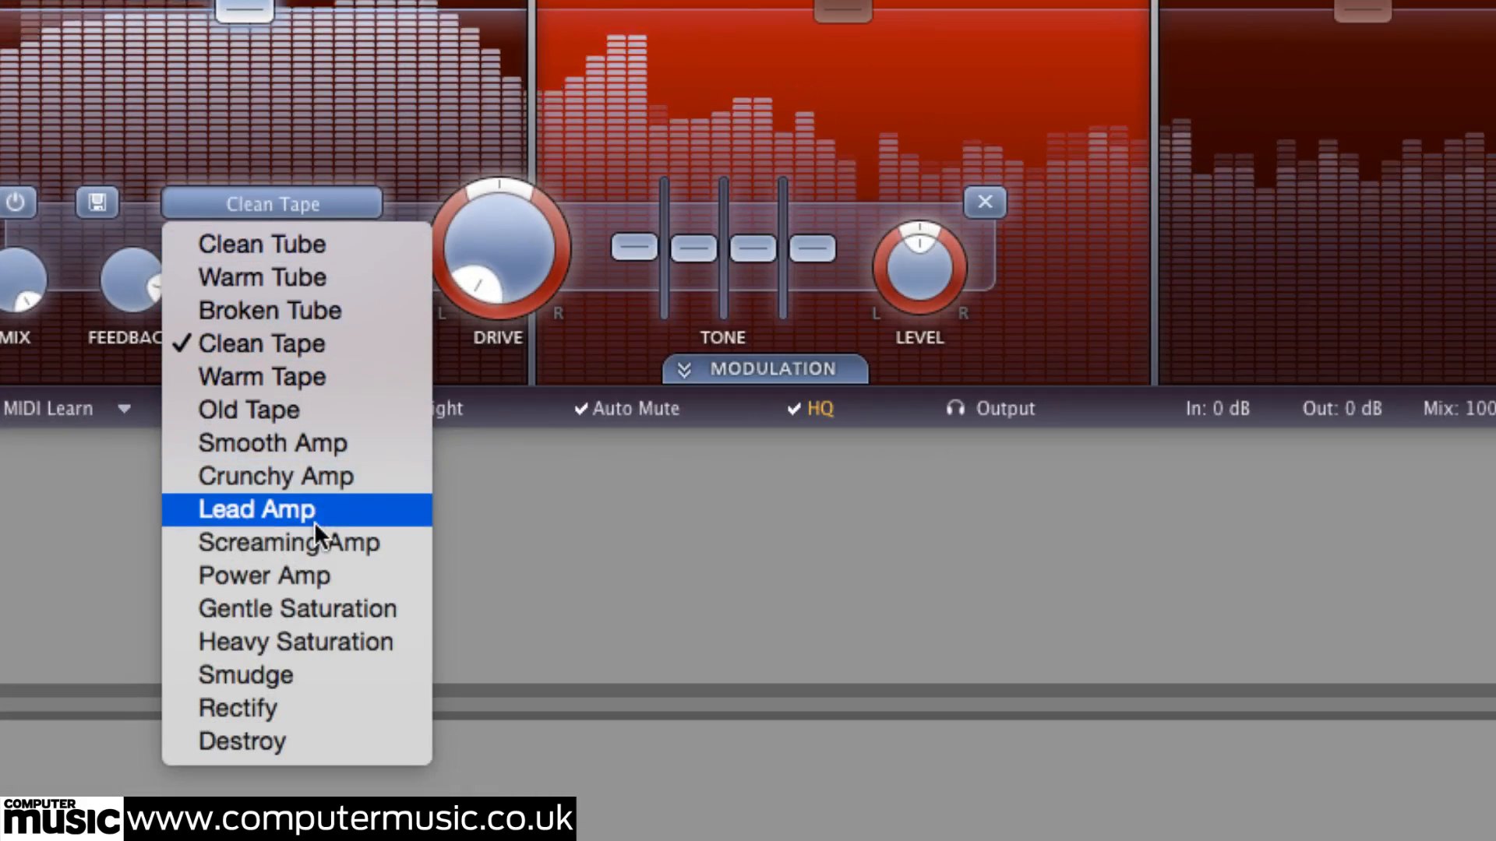
click(256, 508)
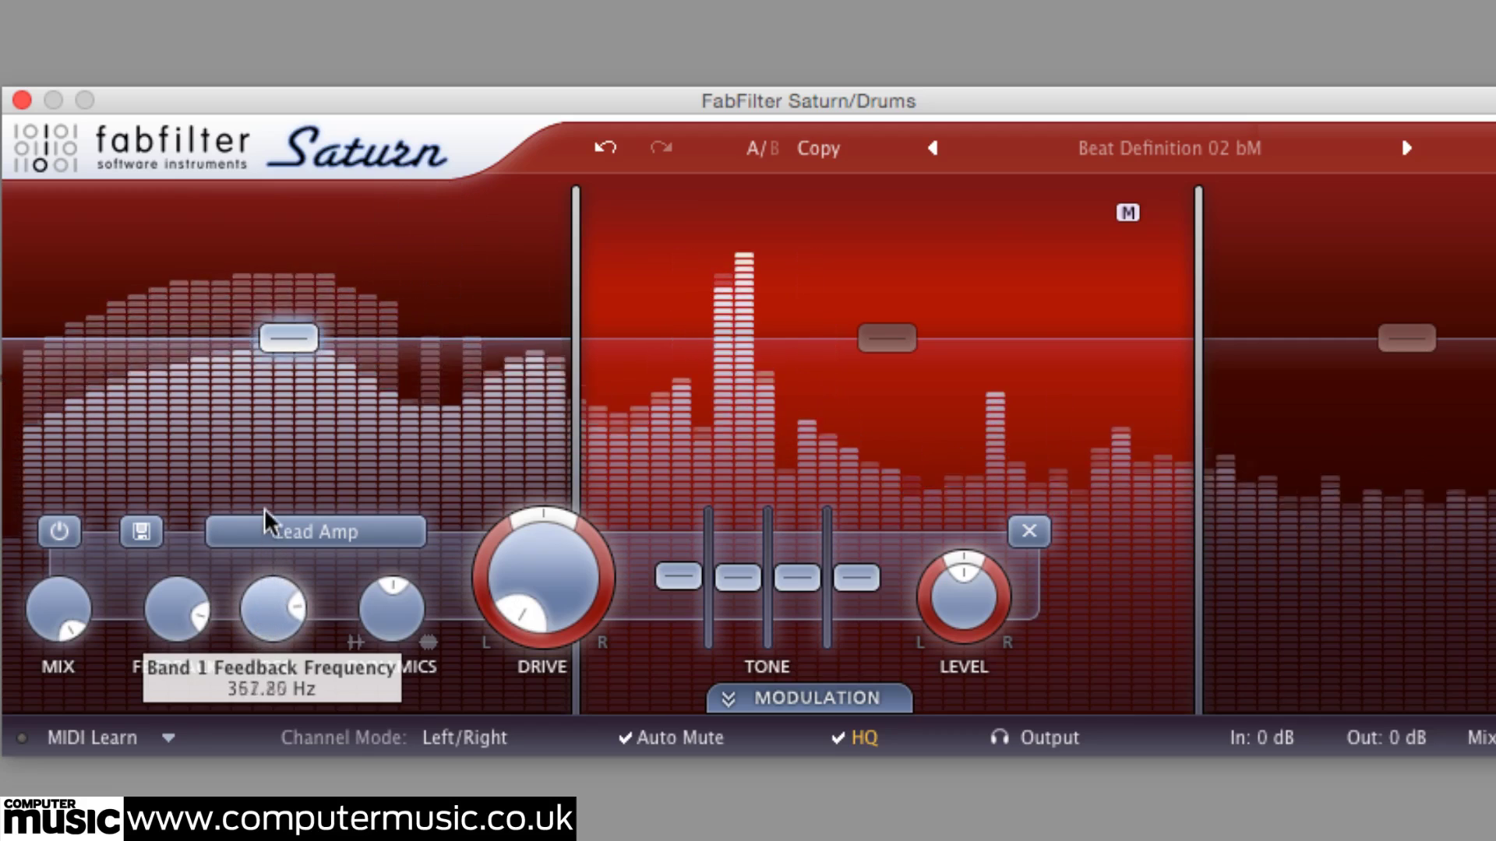
mouse_move(179, 611)
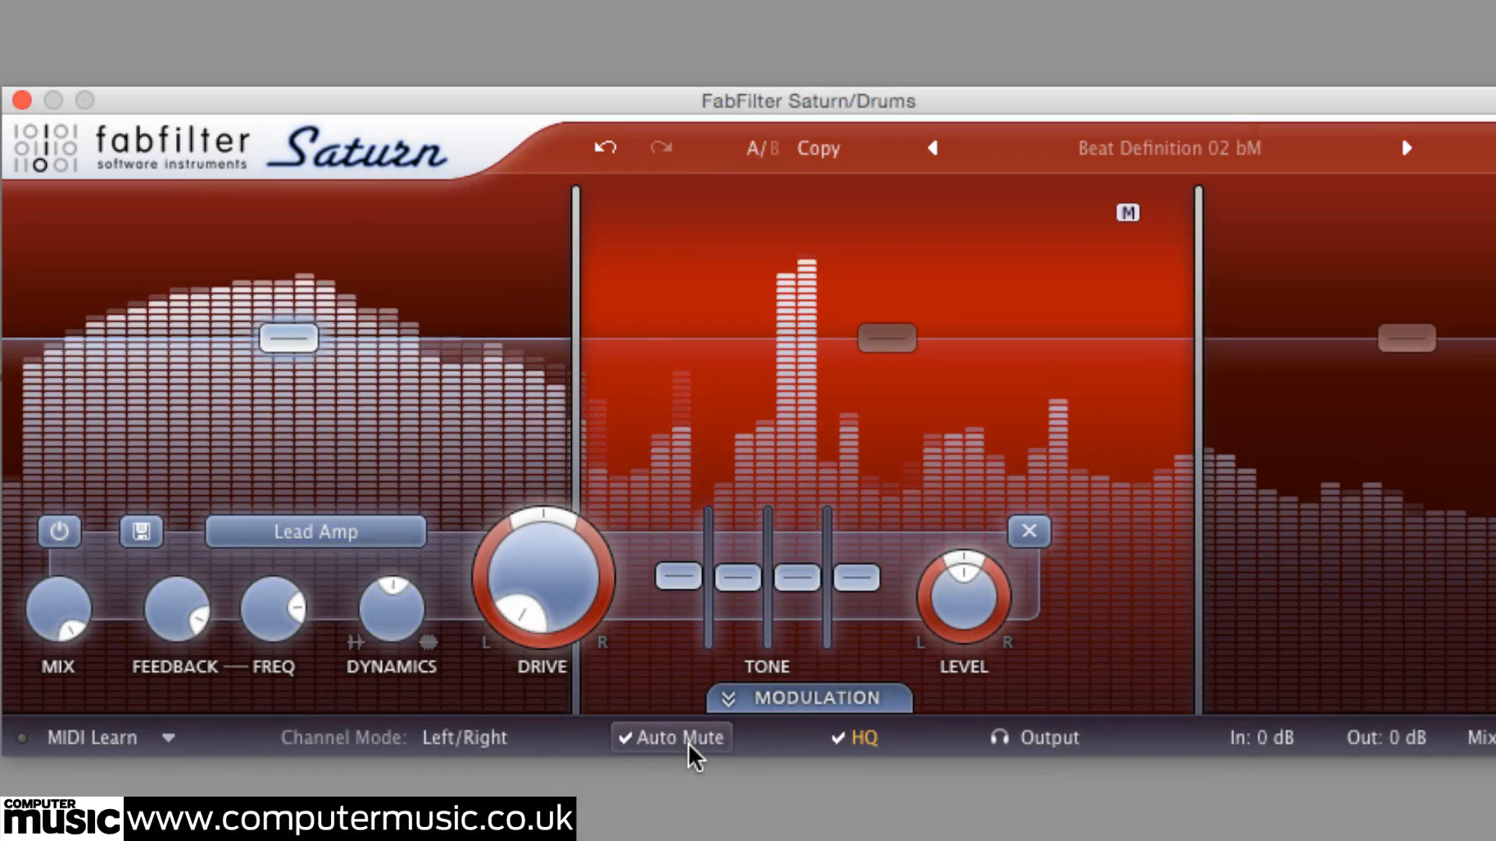
Pick a style from the menu and set band 2 dynamics to about -0.66.
click(316, 533)
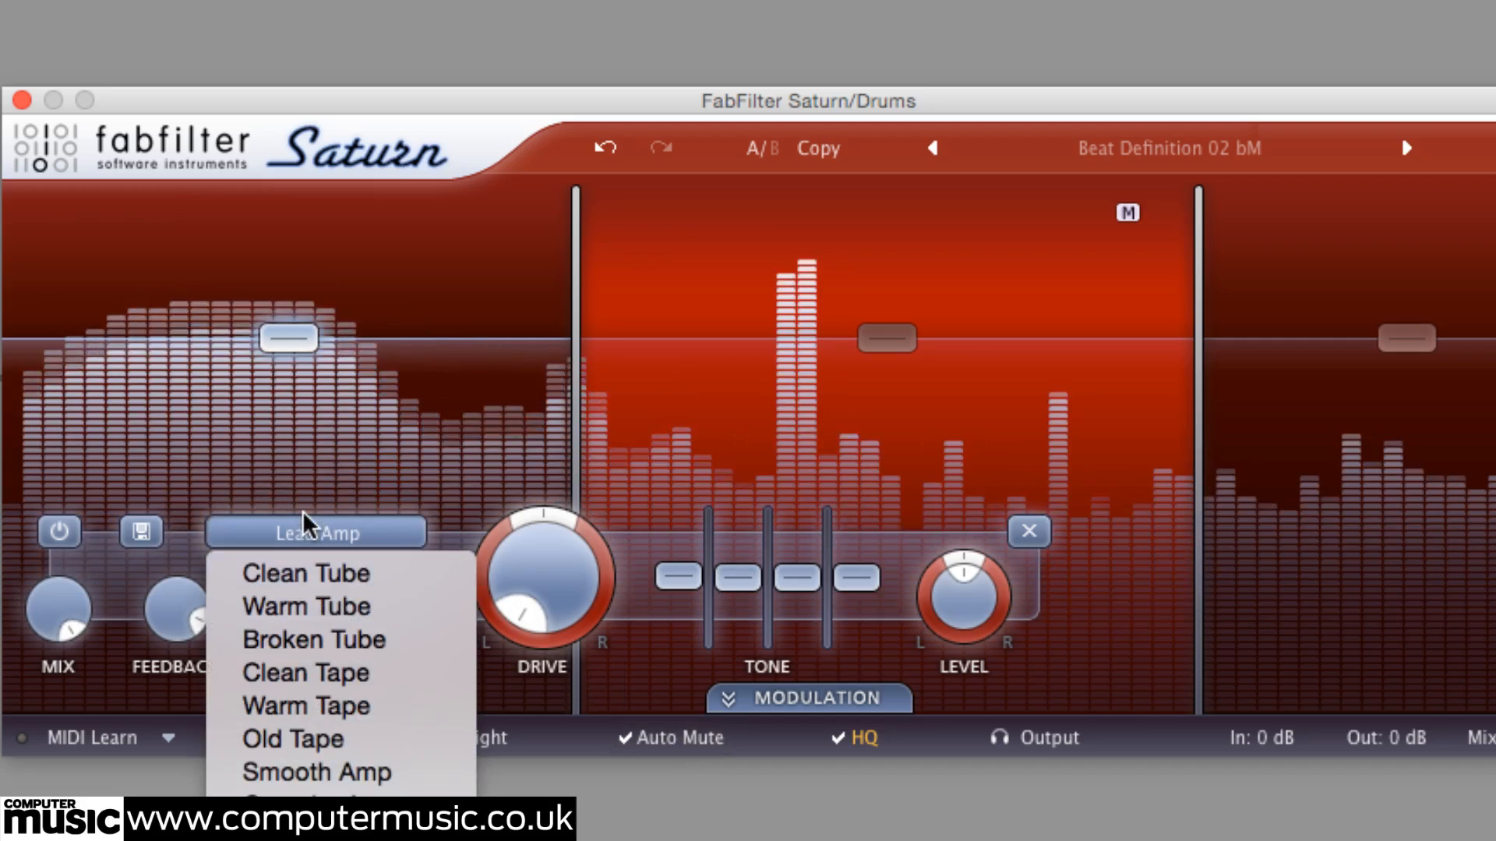
click(305, 606)
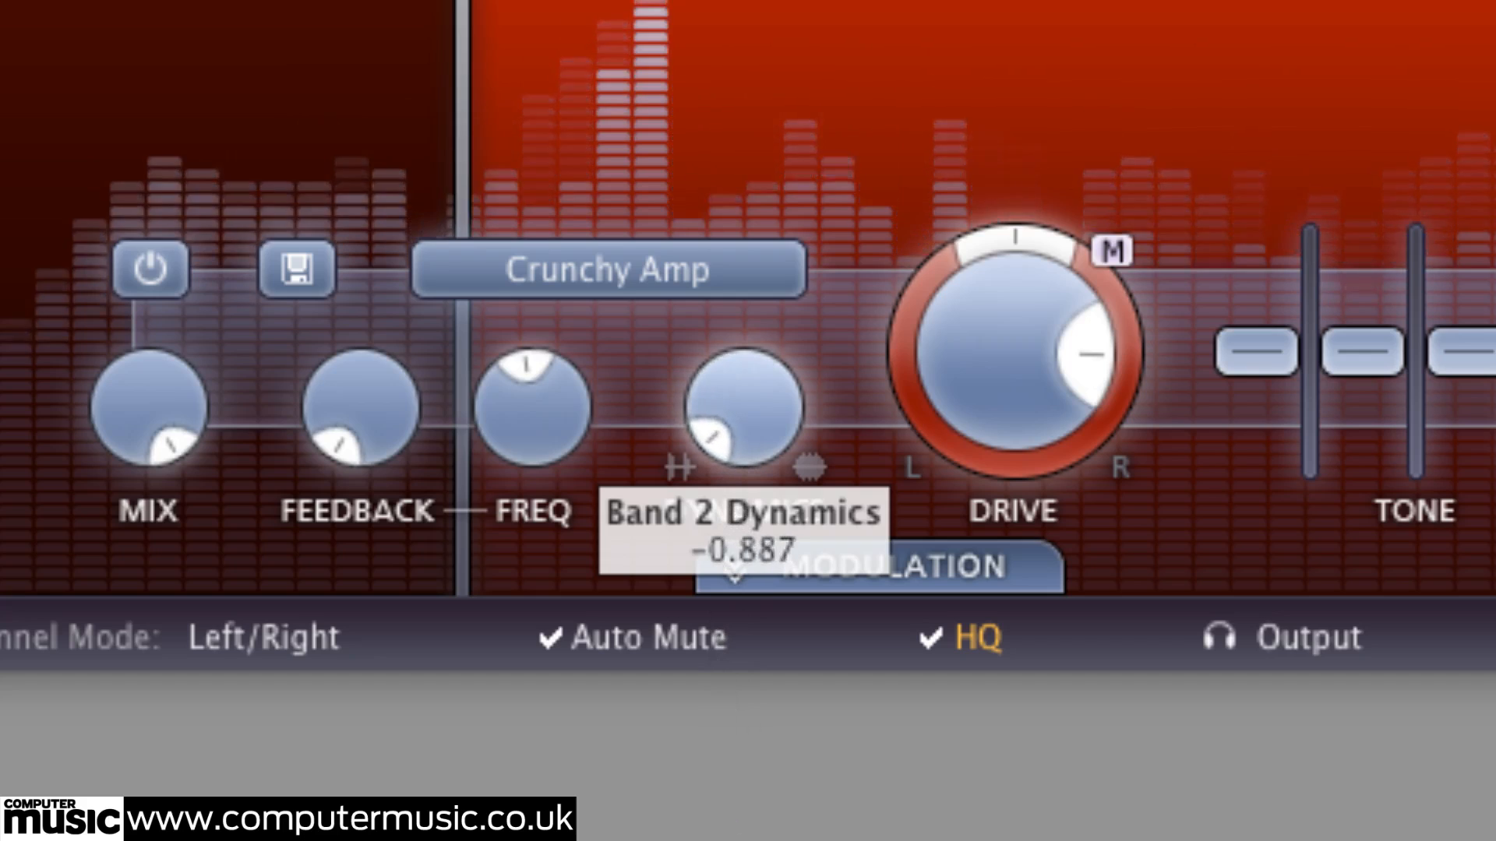
drag(739, 405, 754, 424)
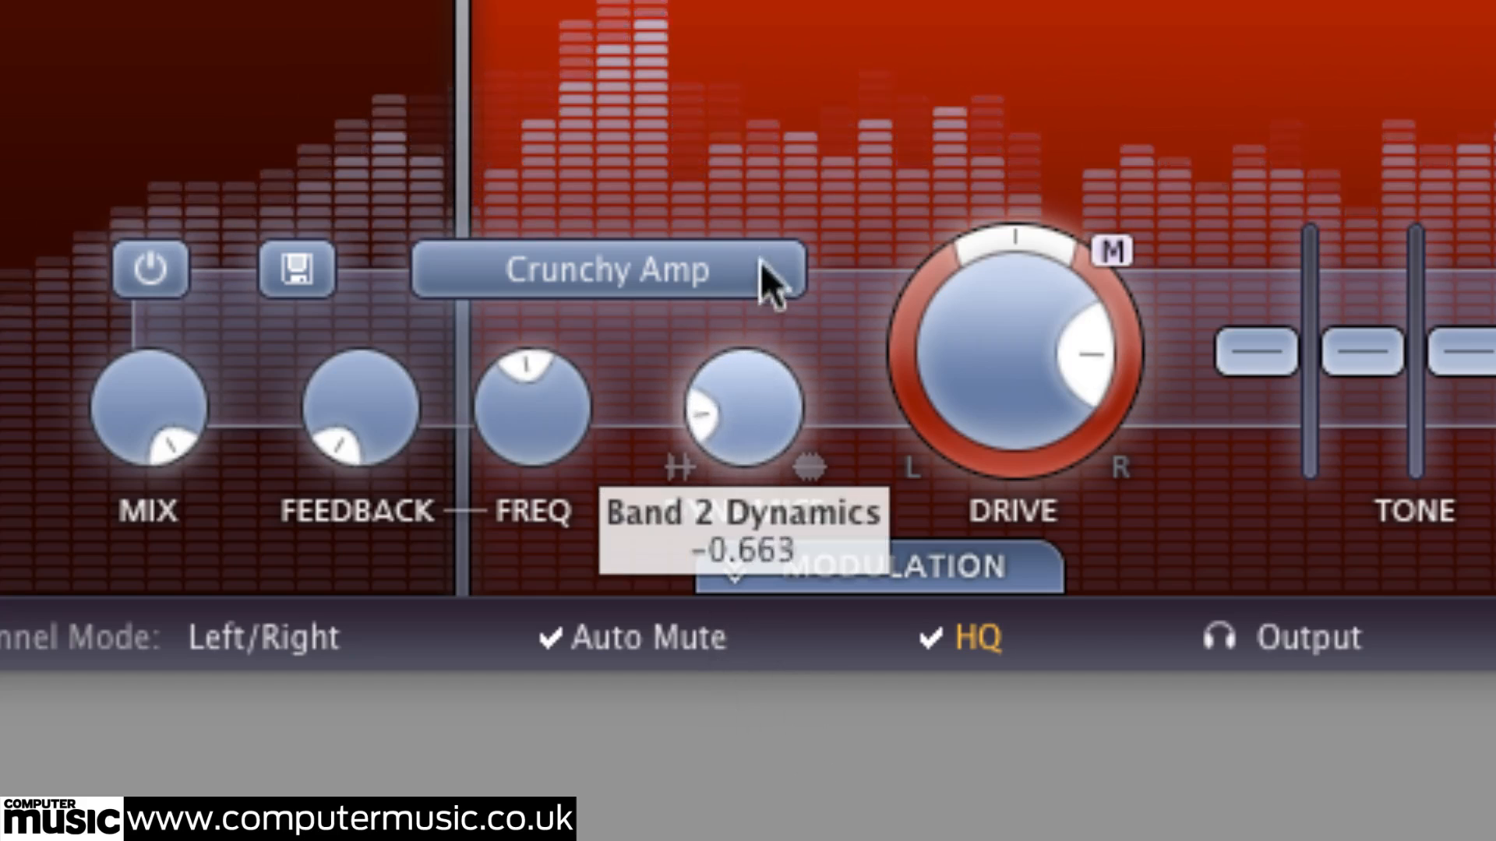
drag(739, 400, 754, 373)
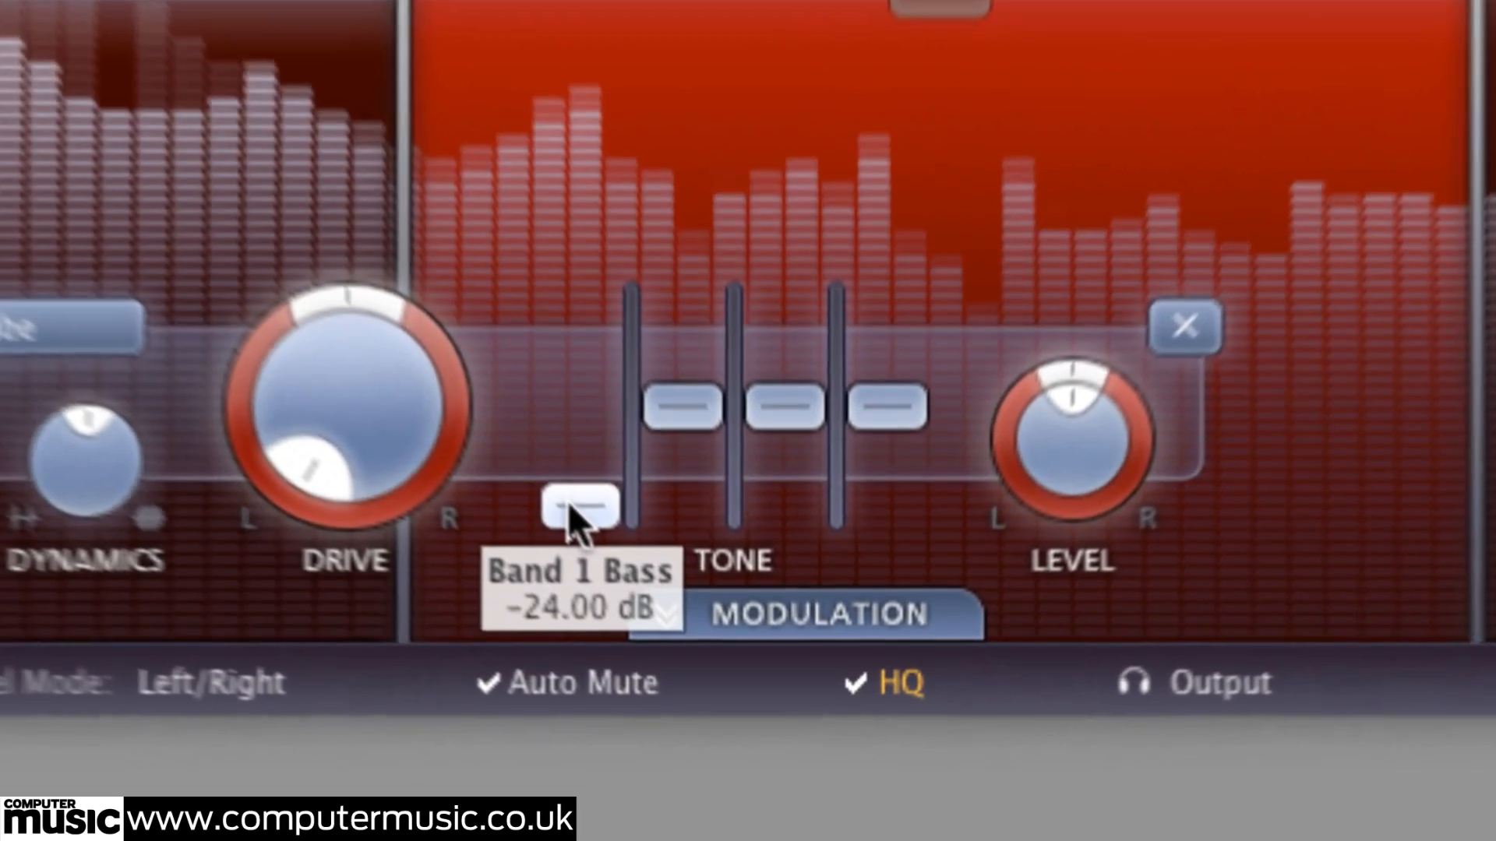
Boost band 1 bass to about +2.7 dB and return band 2 mids to flat at 0 dB.
drag(580, 505, 570, 360)
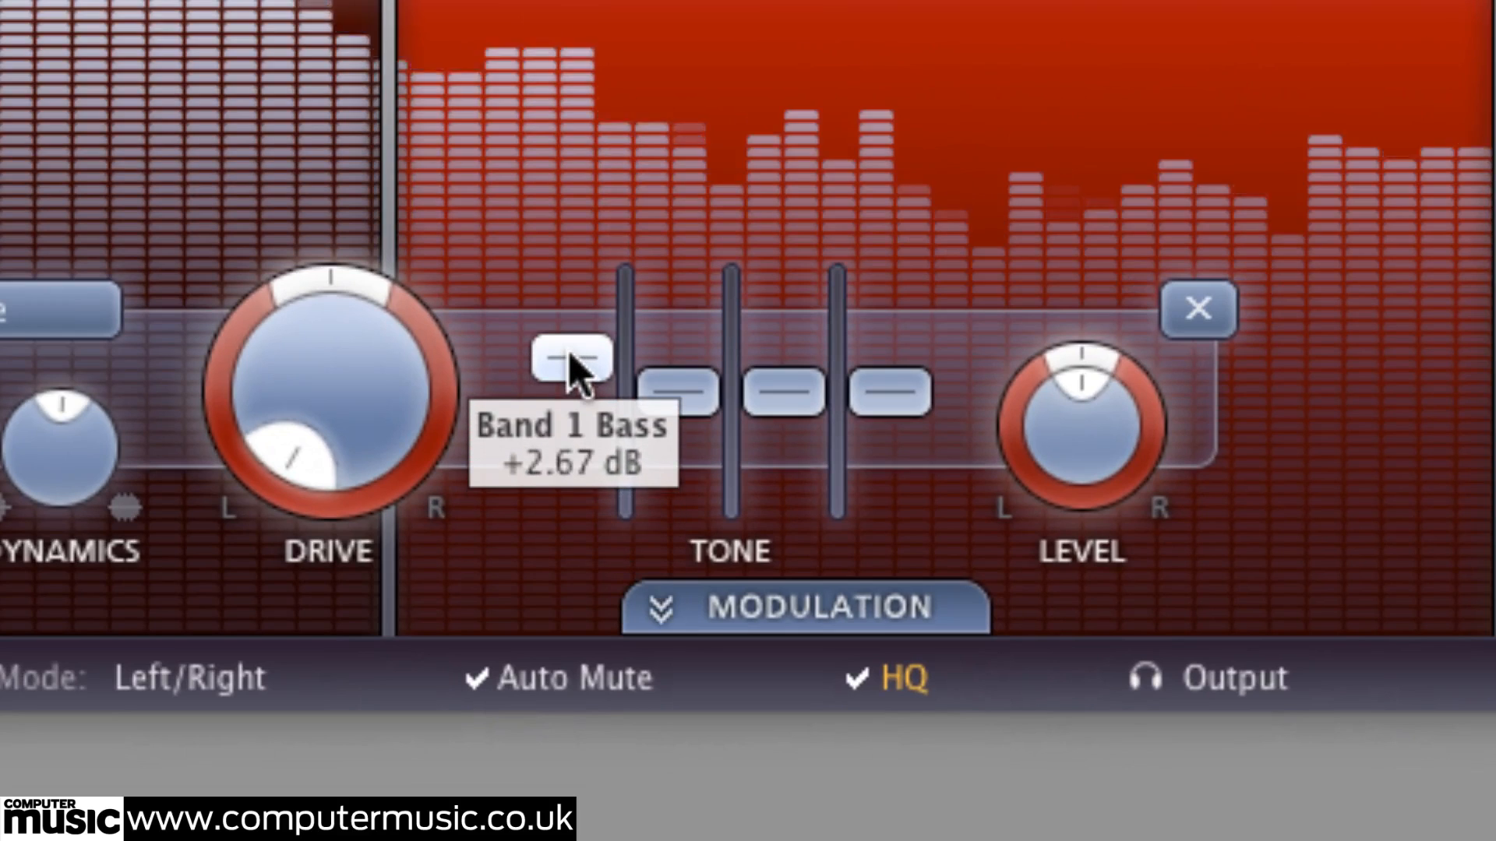
drag(572, 358, 572, 372)
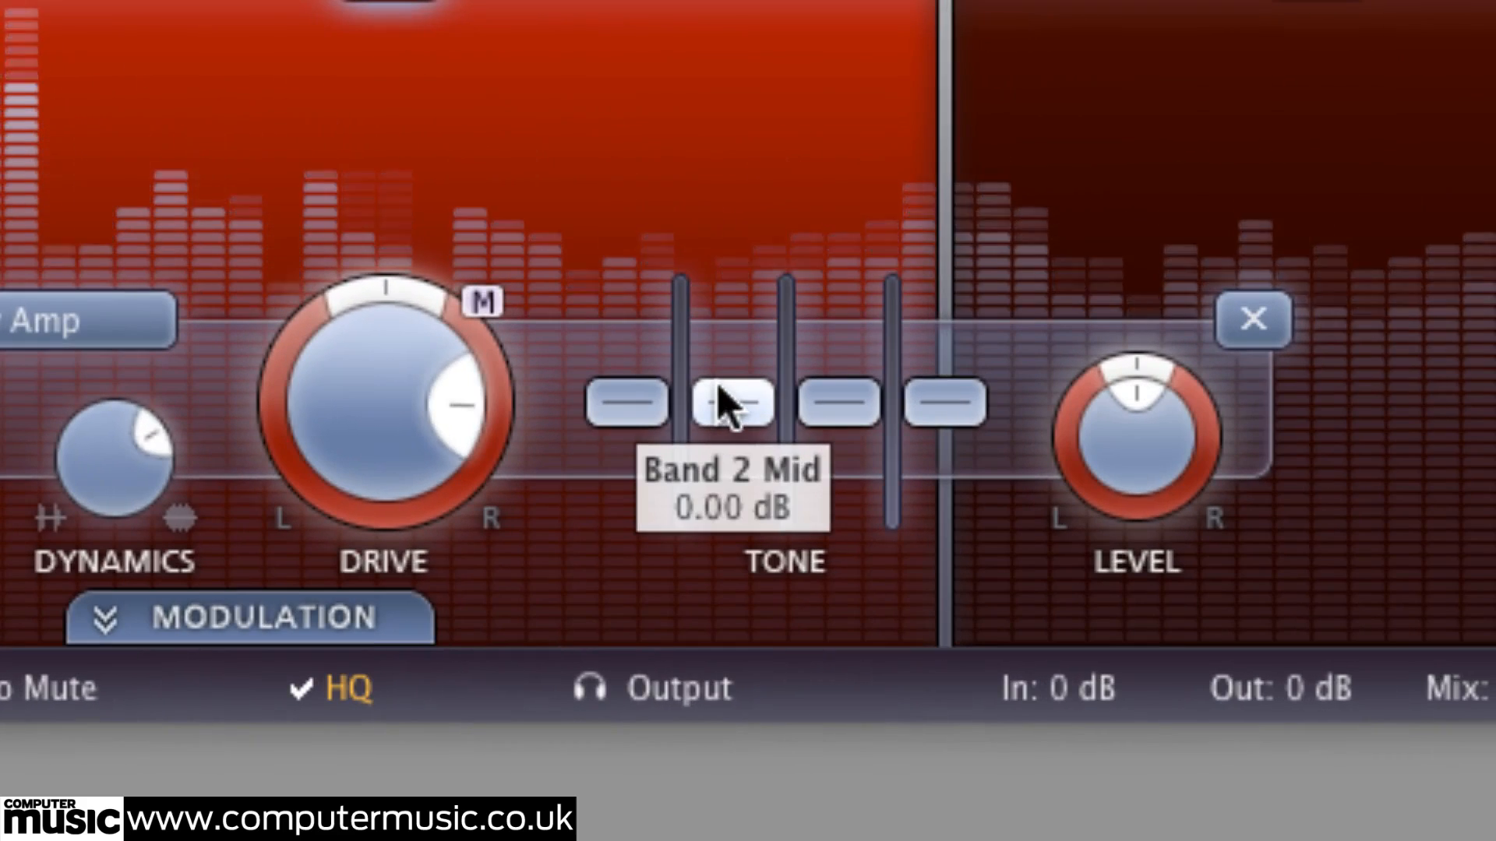
drag(732, 402, 733, 338)
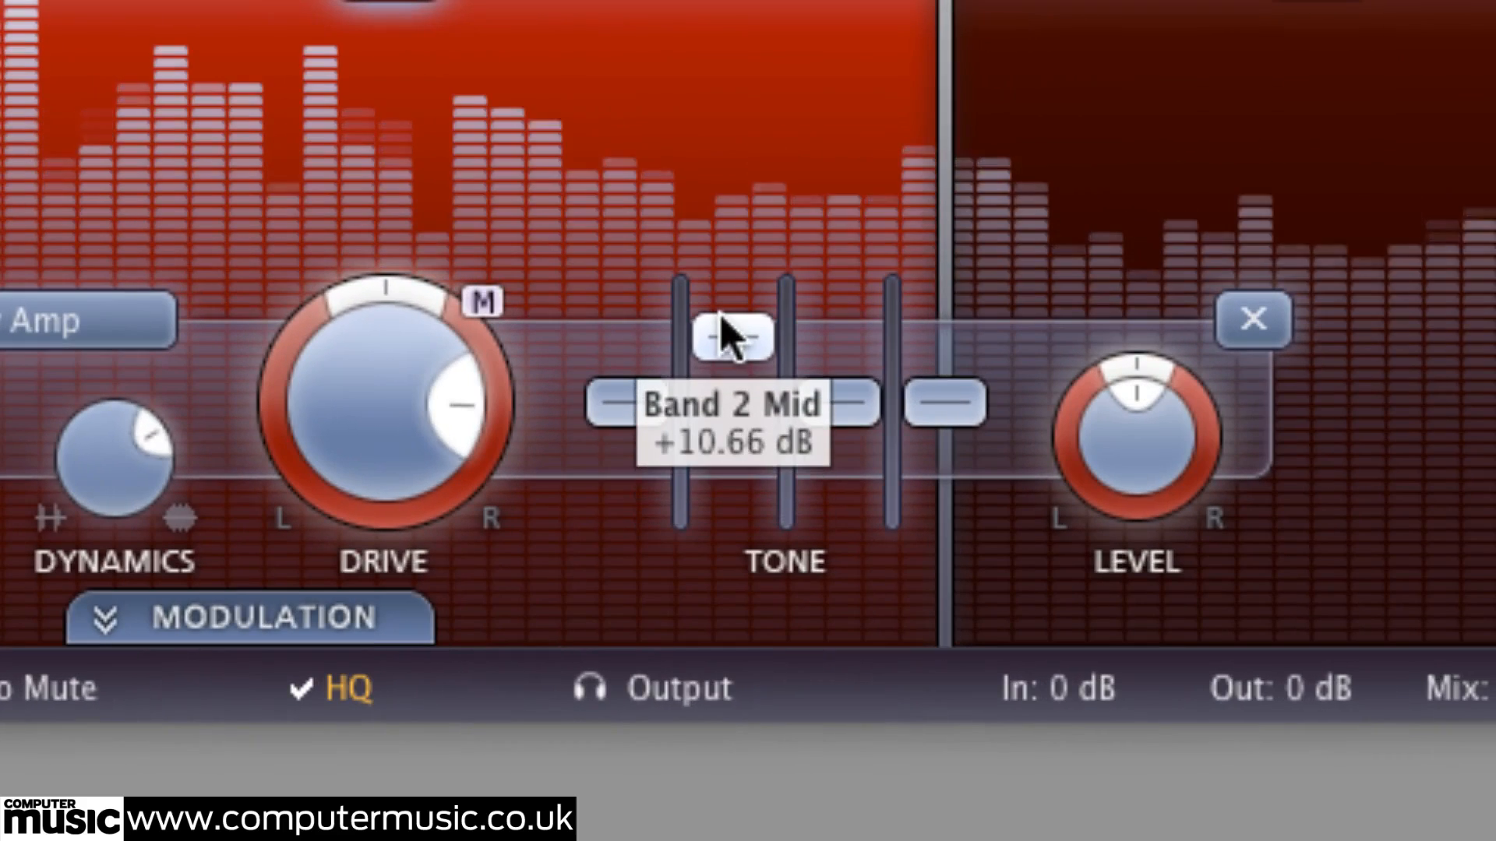
drag(733, 338, 732, 468)
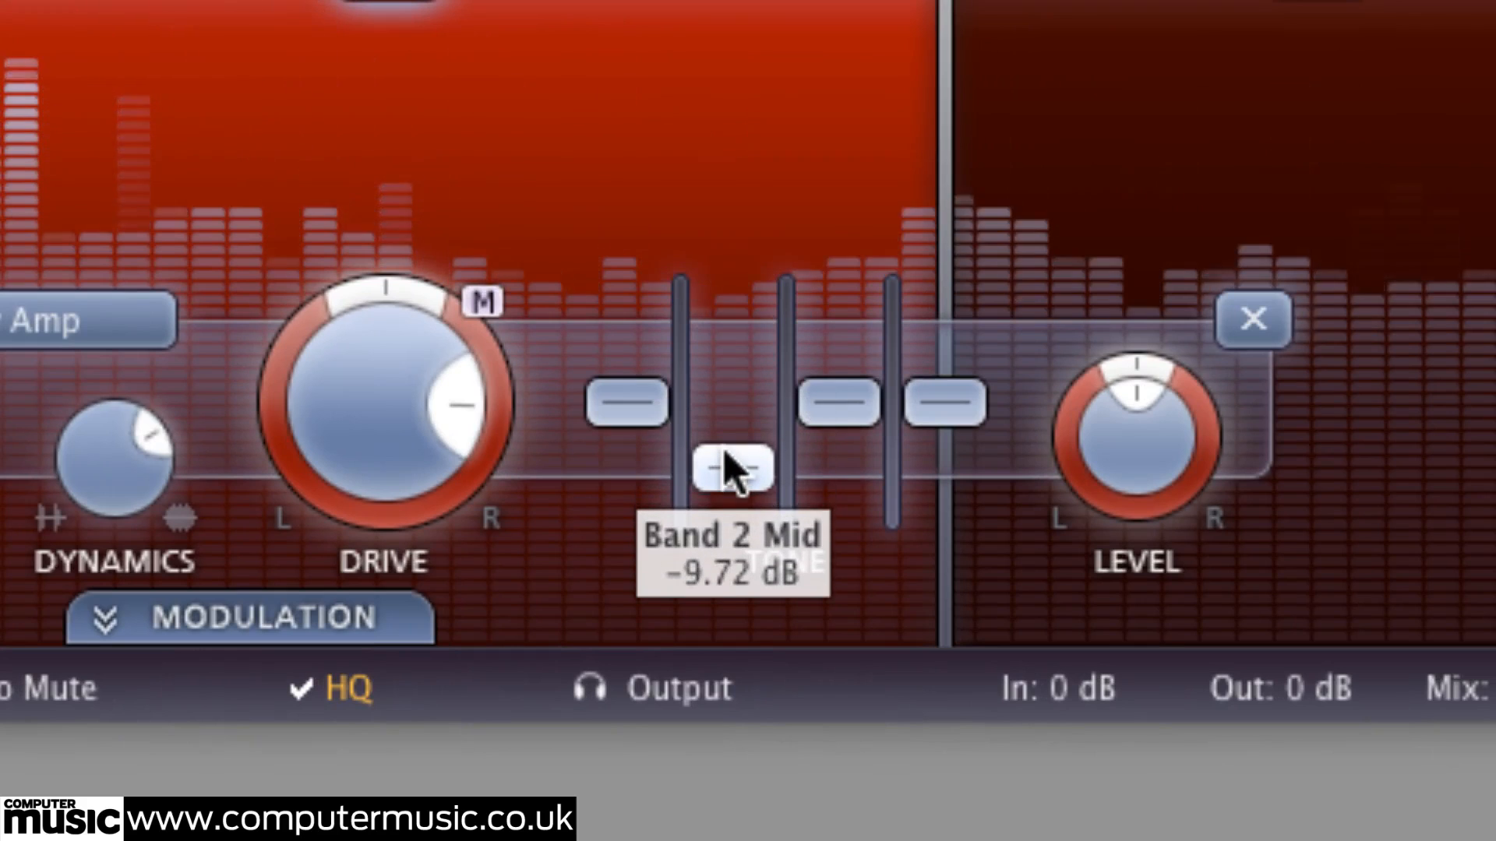
drag(732, 467, 732, 400)
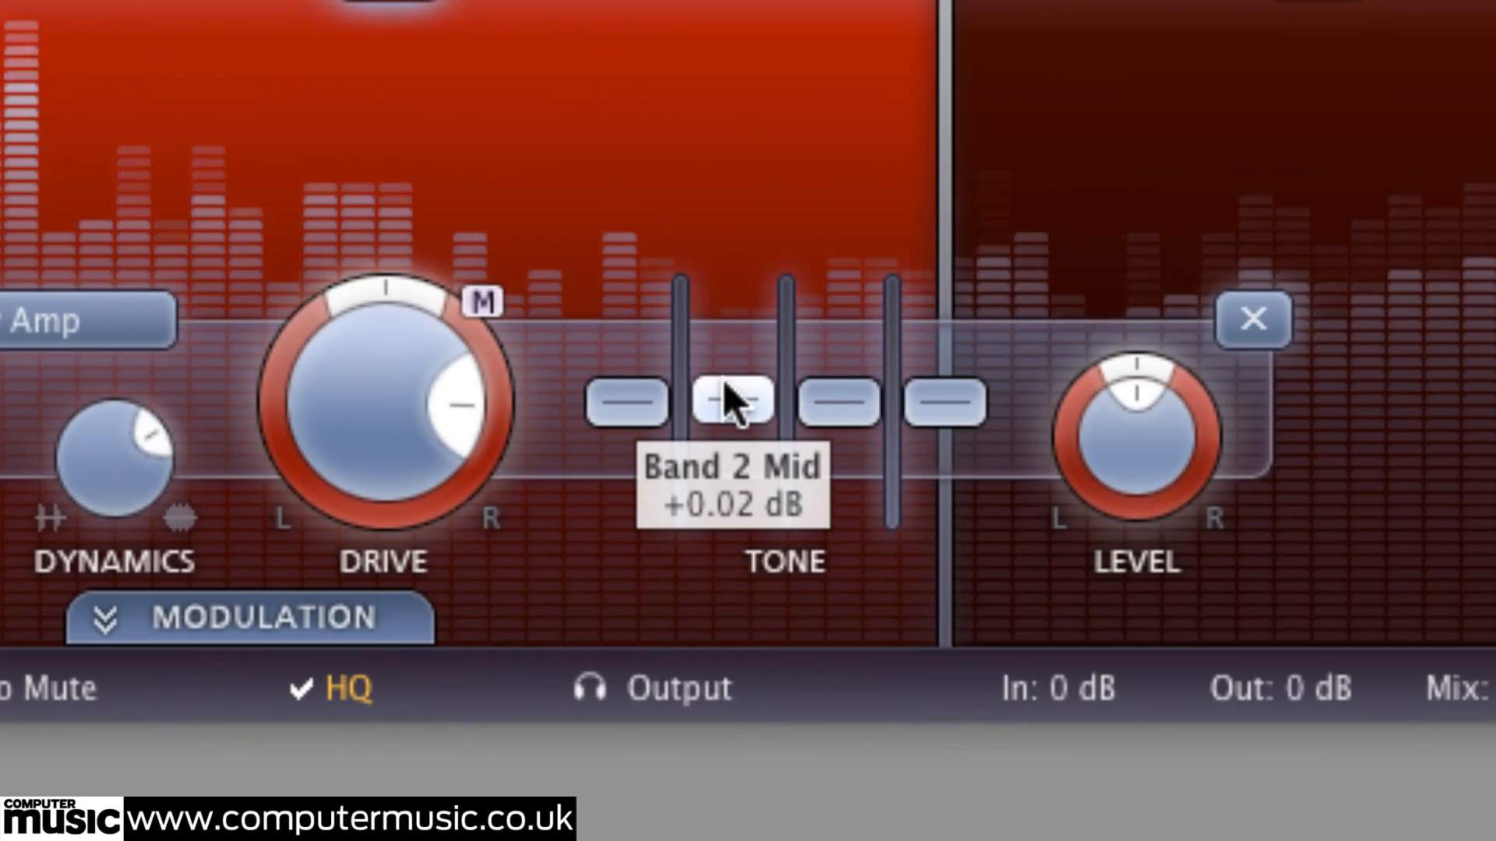
mouse_move(1013, 249)
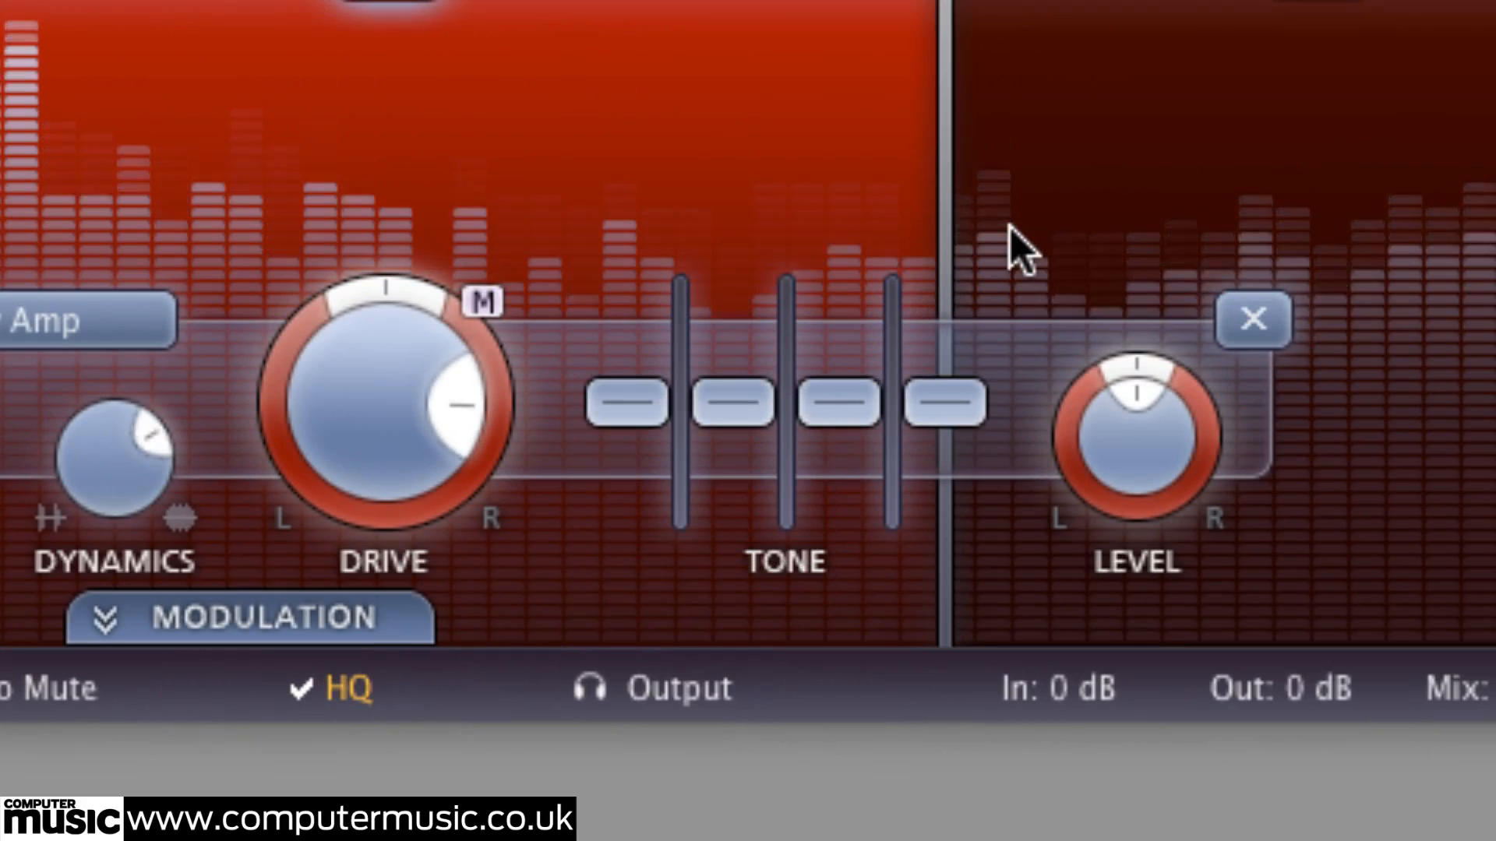
Boost band 2 treble to about +1.8 dB and band 3 presence to about +2.7 dB.
drag(838, 408, 838, 375)
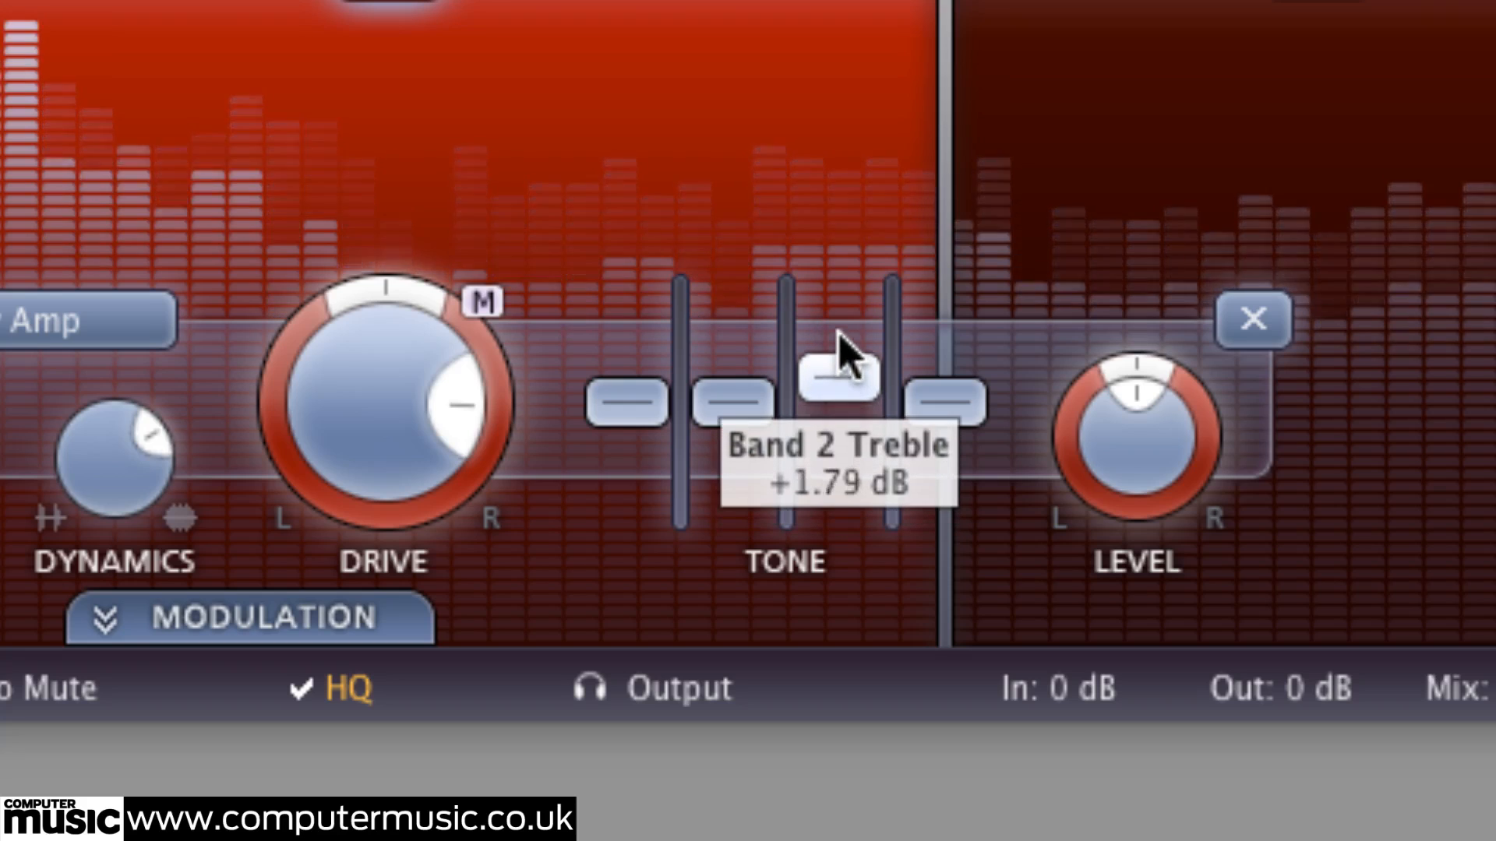
drag(838, 382, 838, 358)
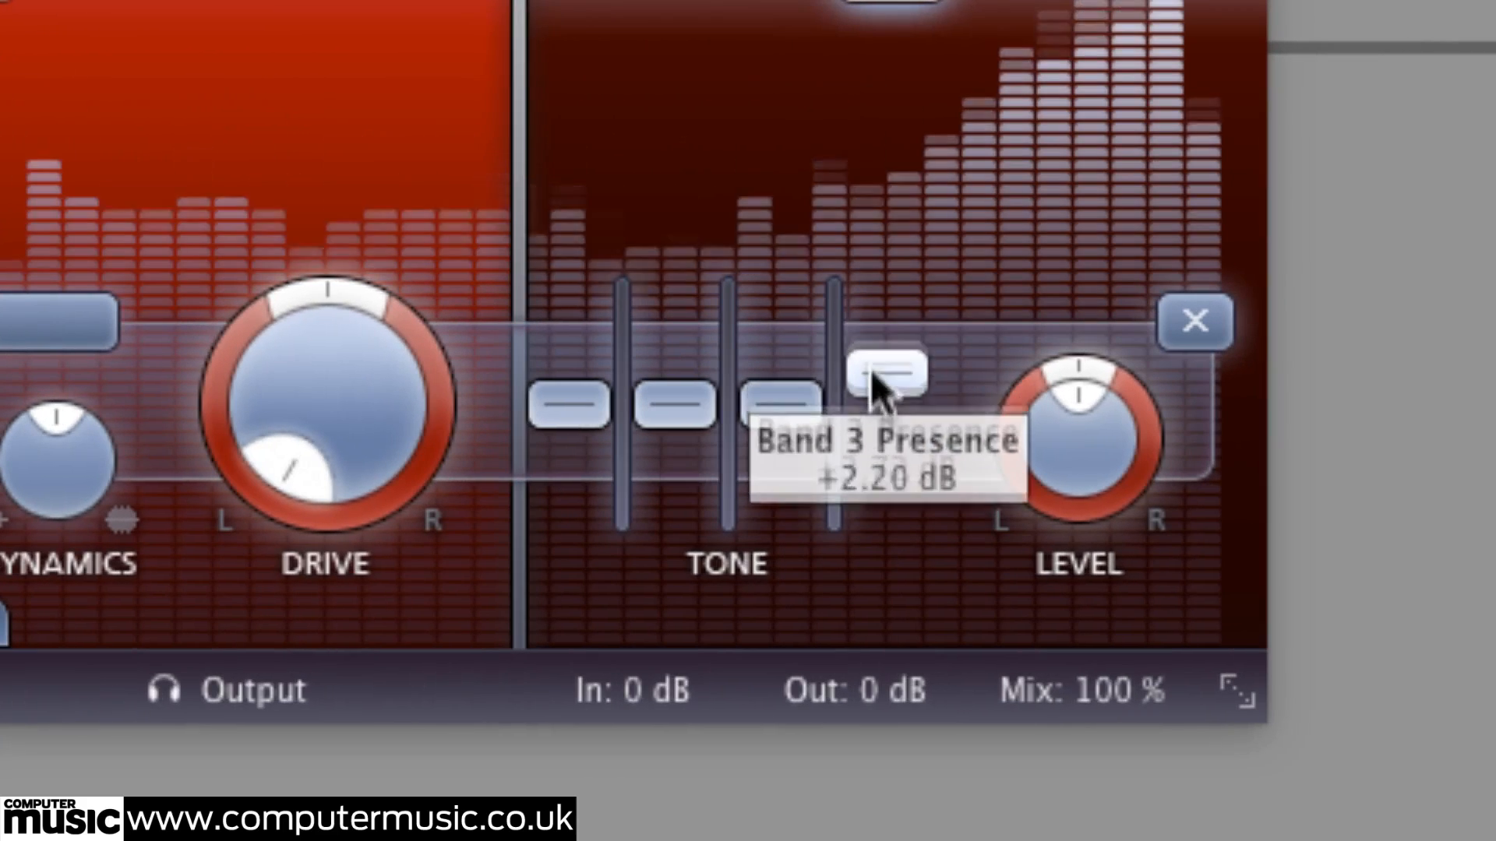
drag(877, 386, 886, 424)
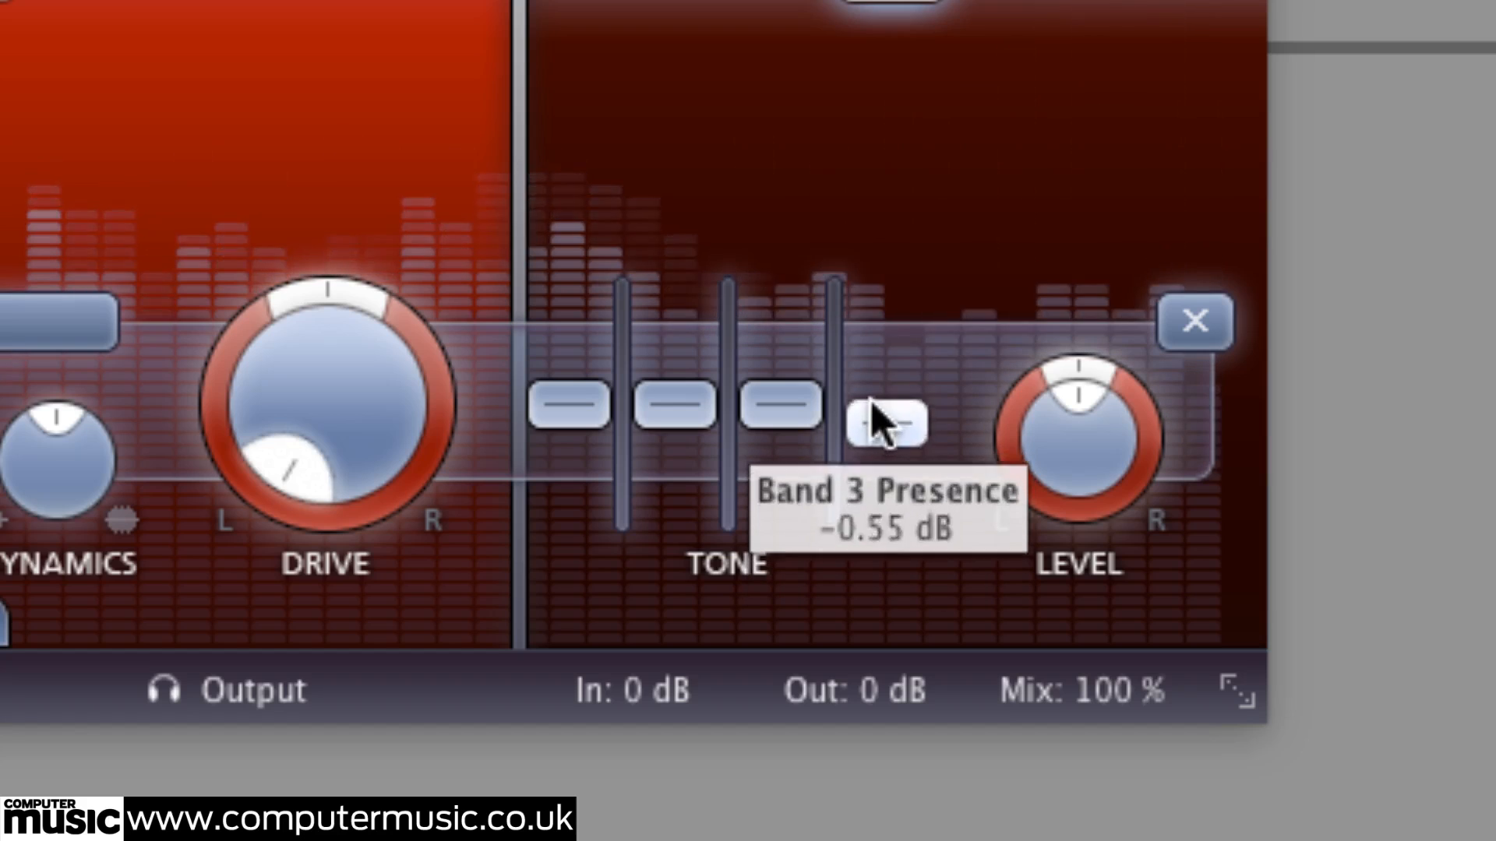
drag(882, 424, 882, 372)
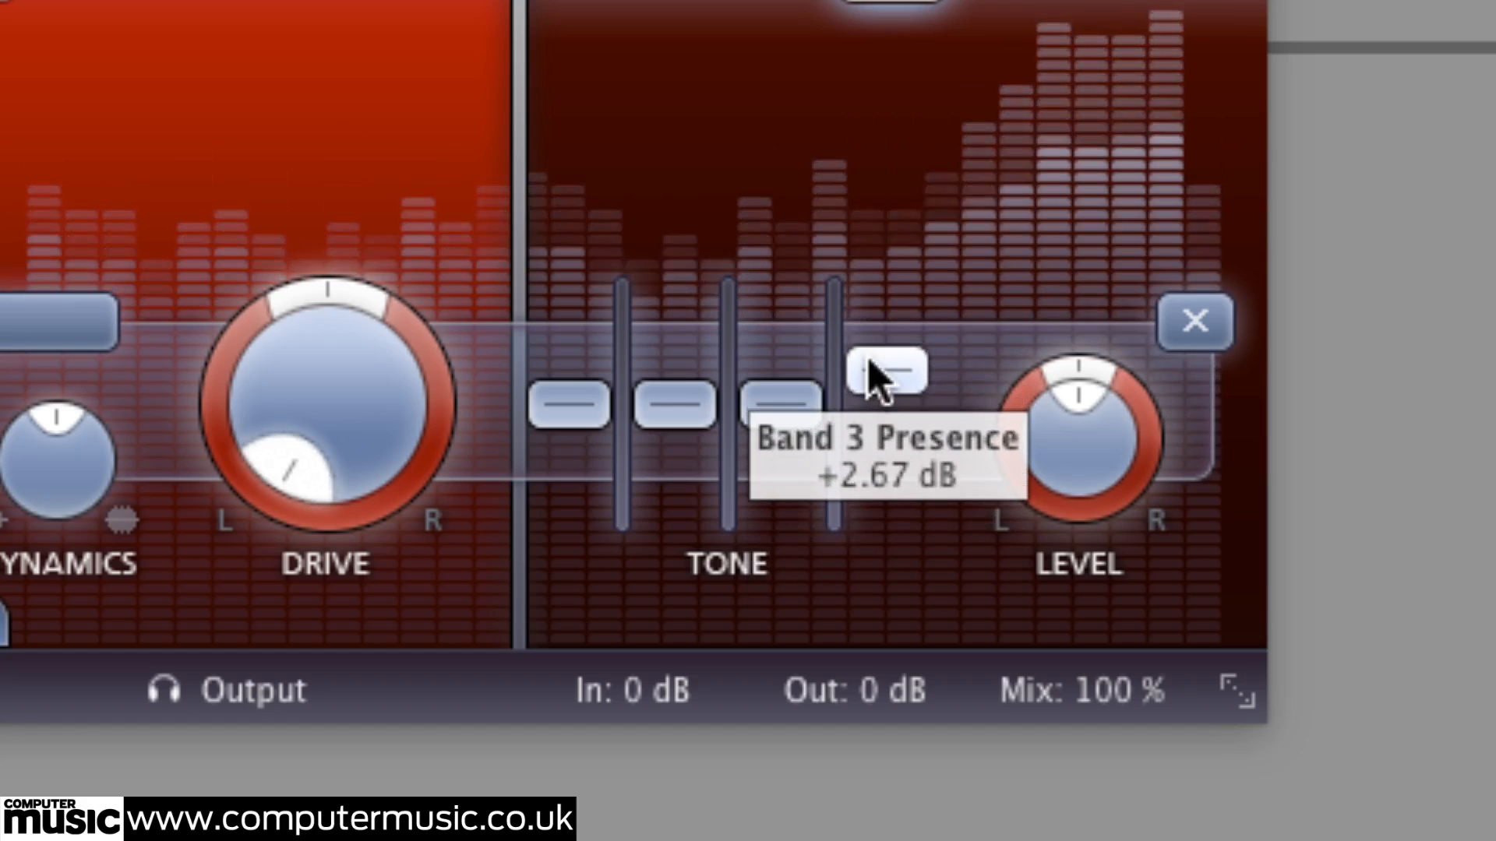
drag(877, 381, 877, 396)
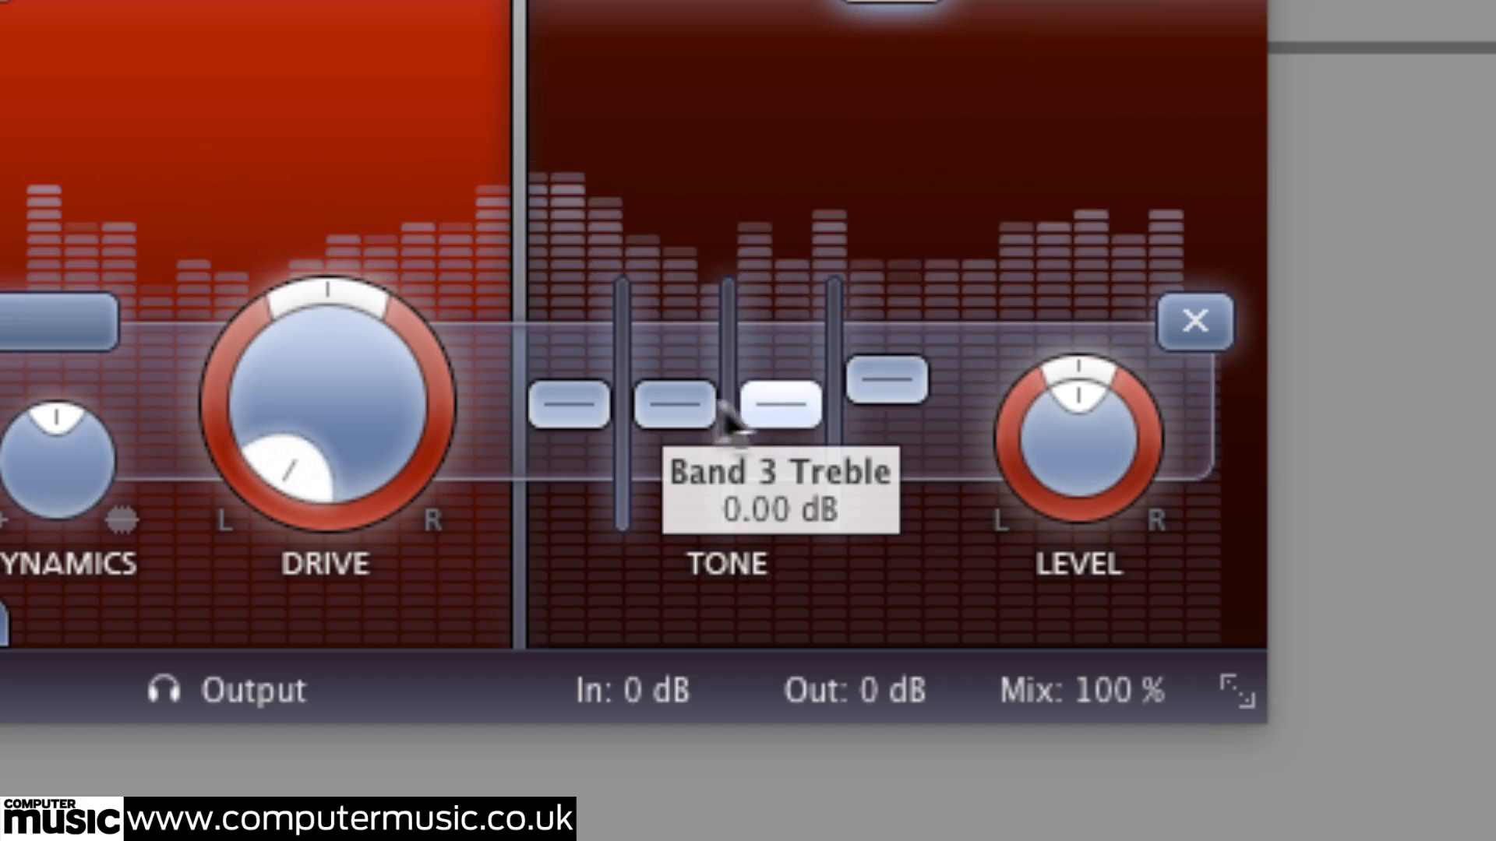
mouse_move(556, 576)
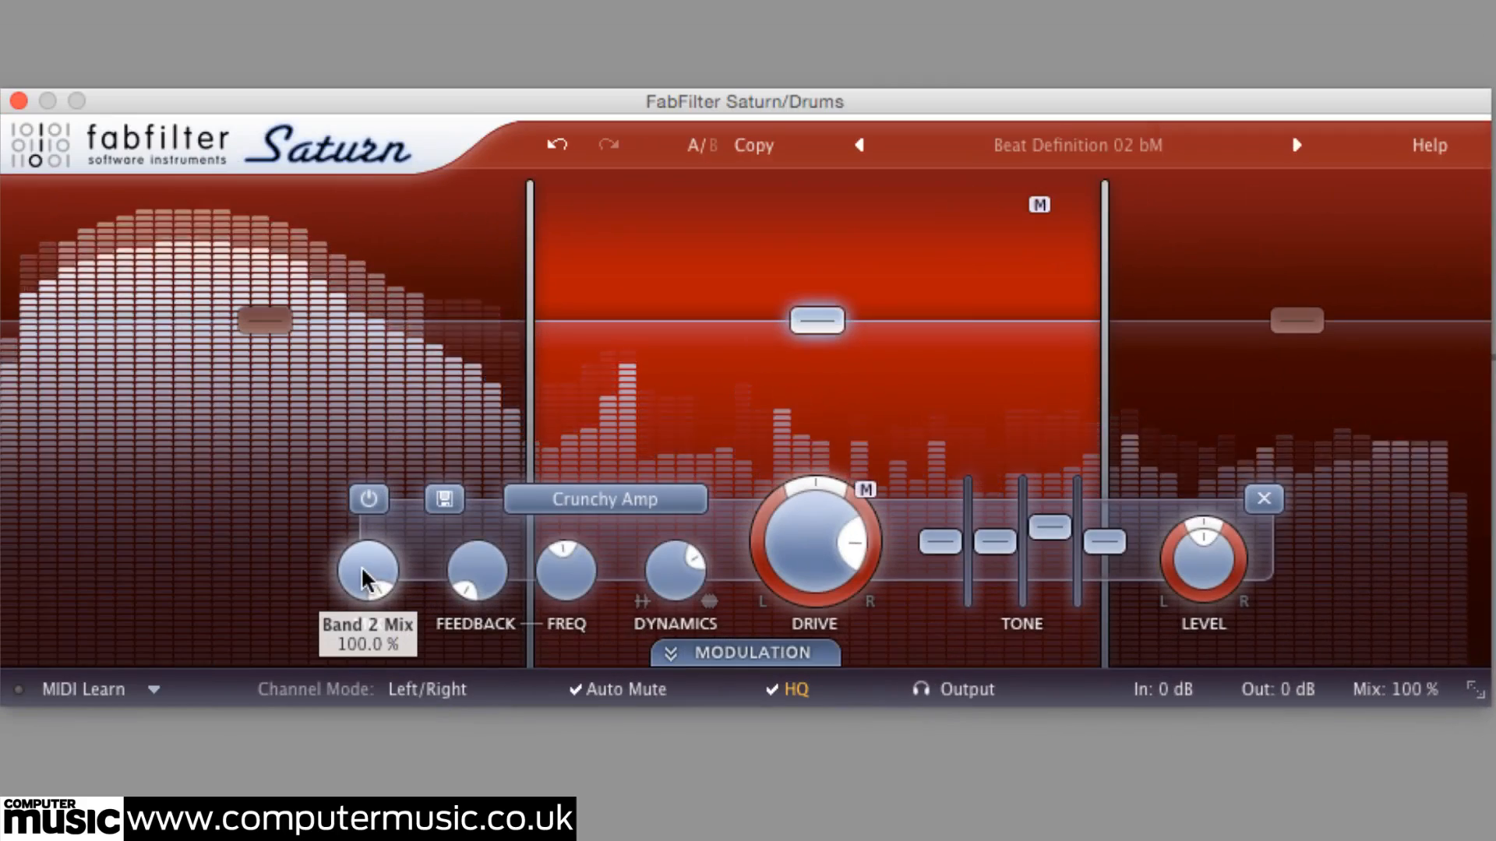
Set band 2 mix to ~91% and level to about -14 dB, then trim band 3's level.
drag(368, 567, 368, 620)
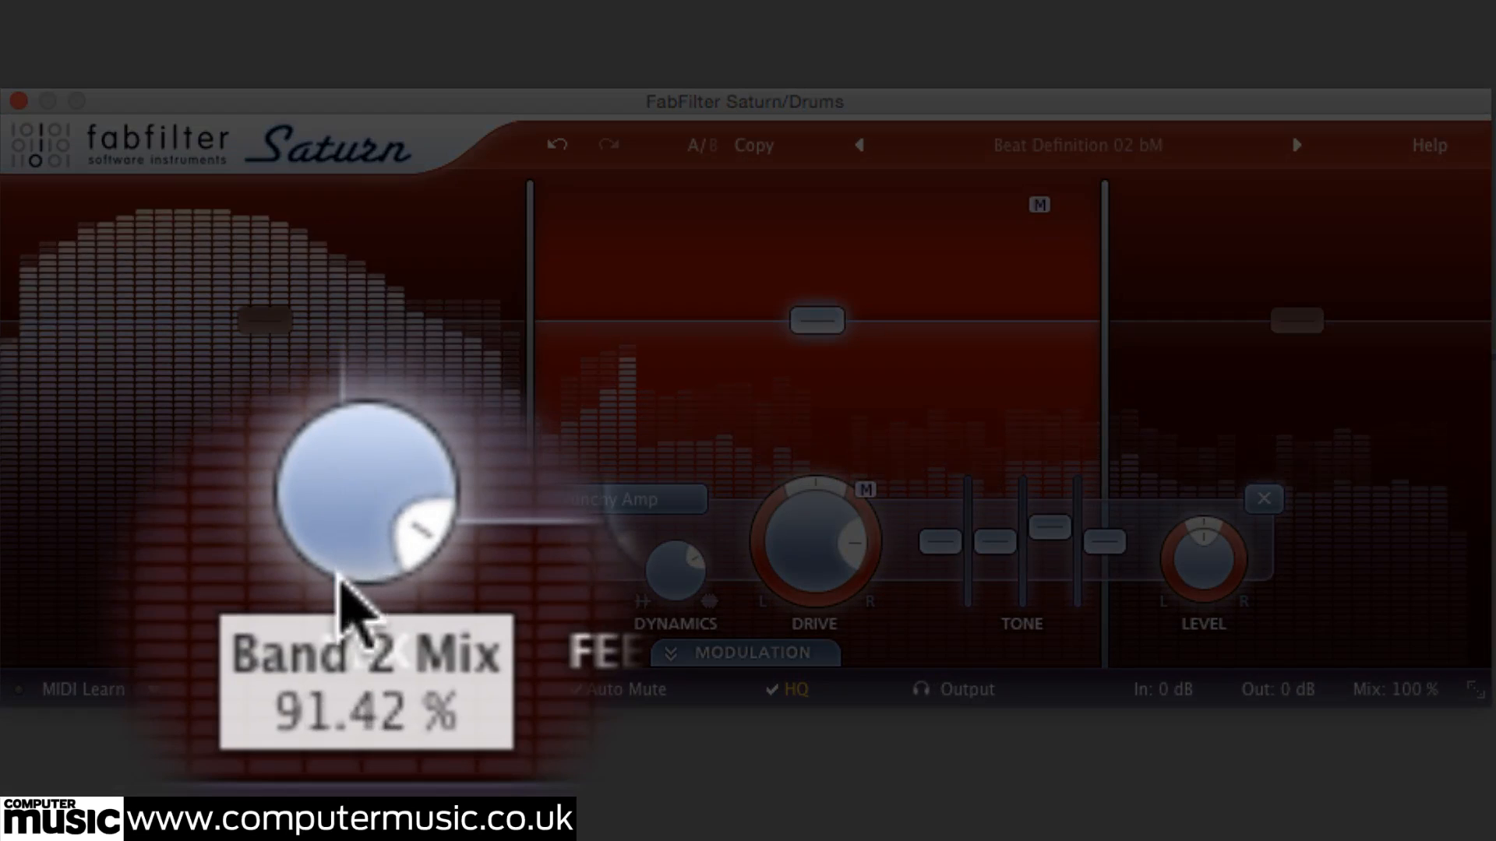
drag(368, 486, 368, 611)
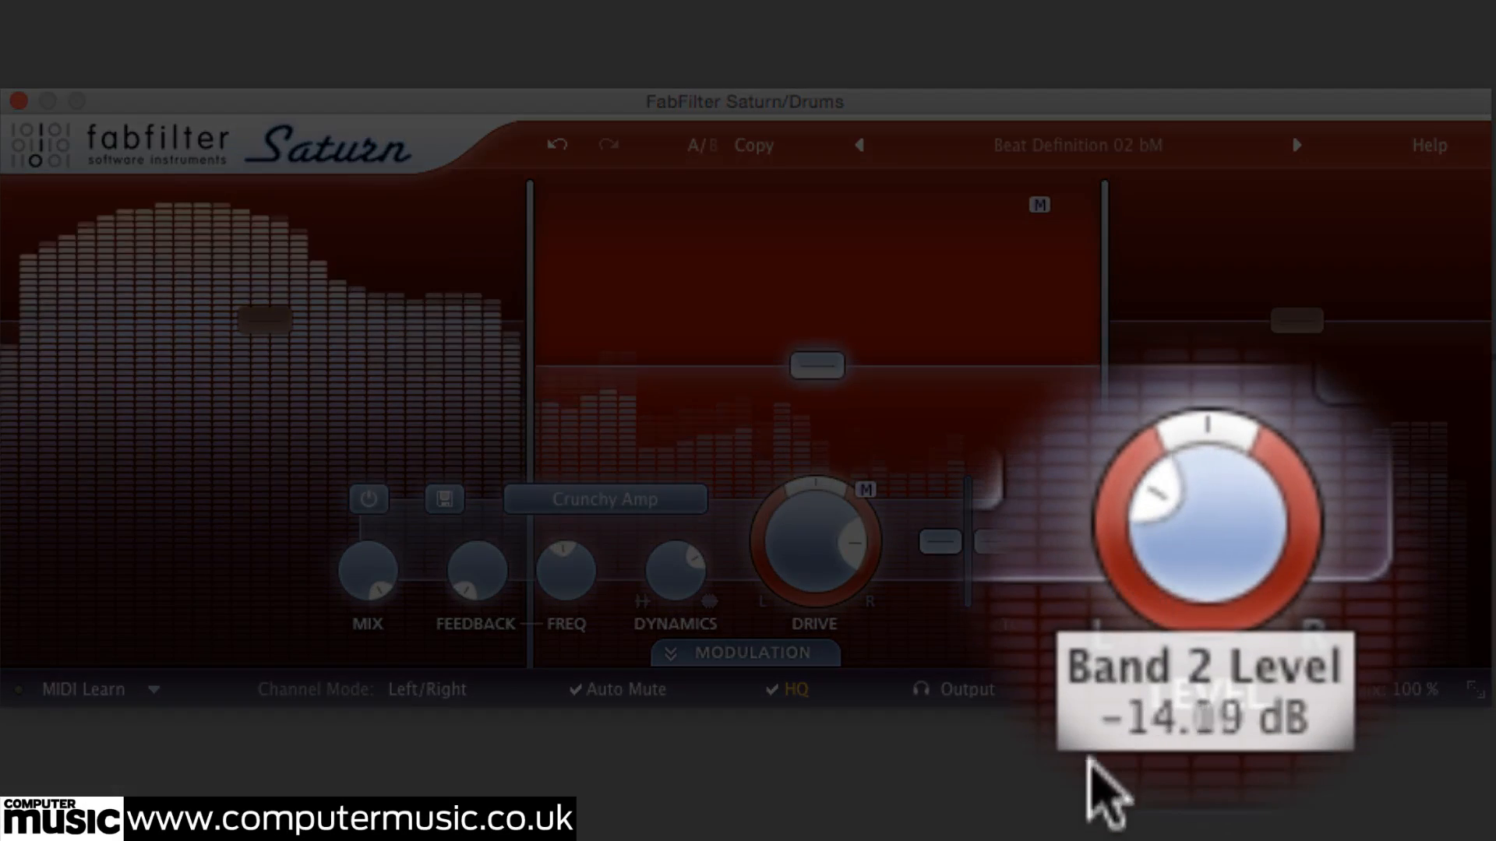
drag(1106, 792, 1135, 629)
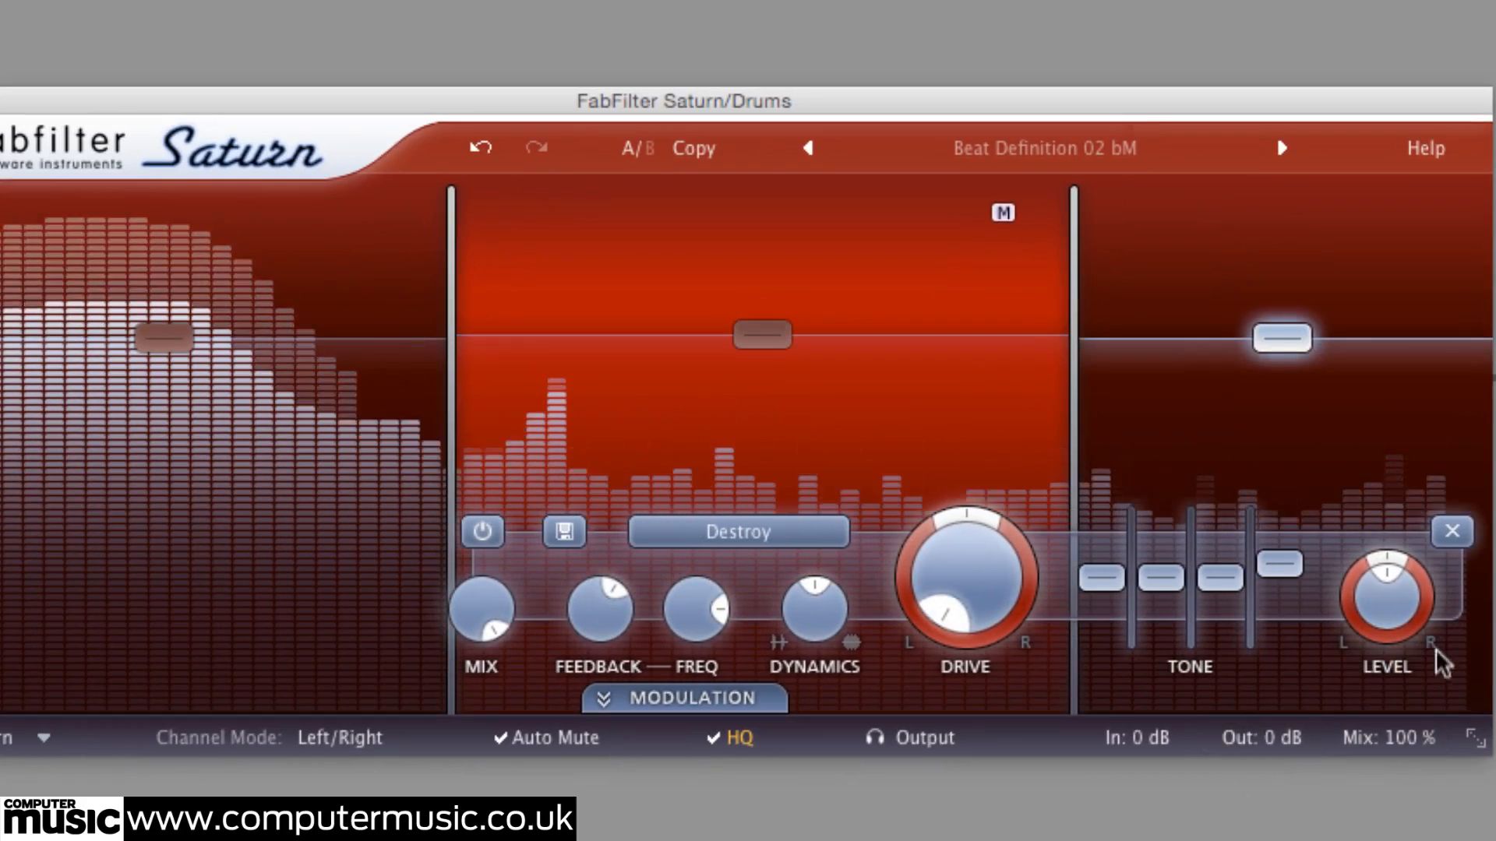
drag(1388, 592, 1374, 611)
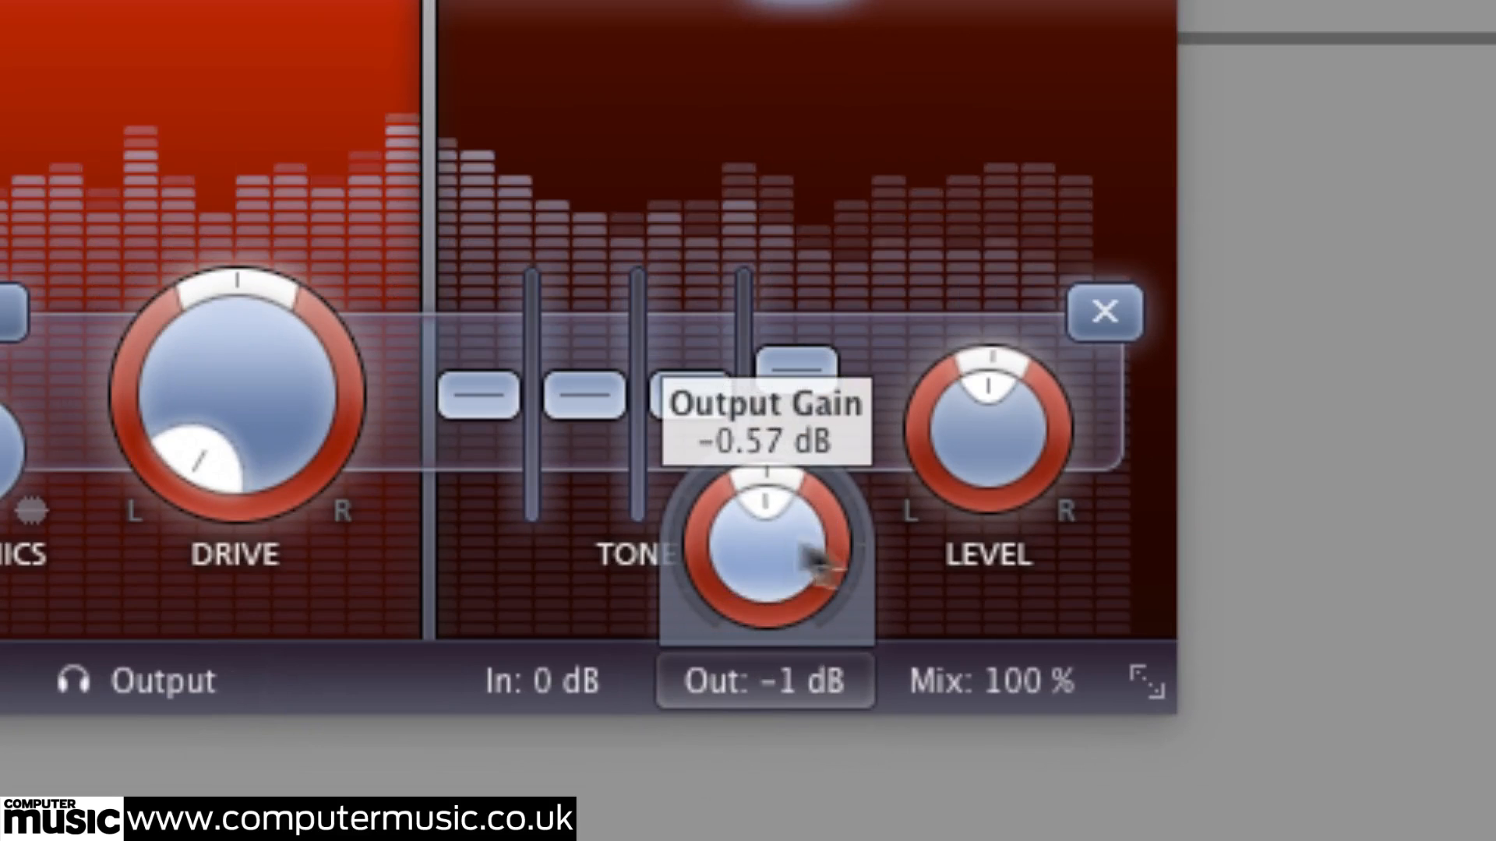
Lower the output gain to -1 dB and bring the global wet/dry mix down to 50%.
drag(992, 430, 993, 592)
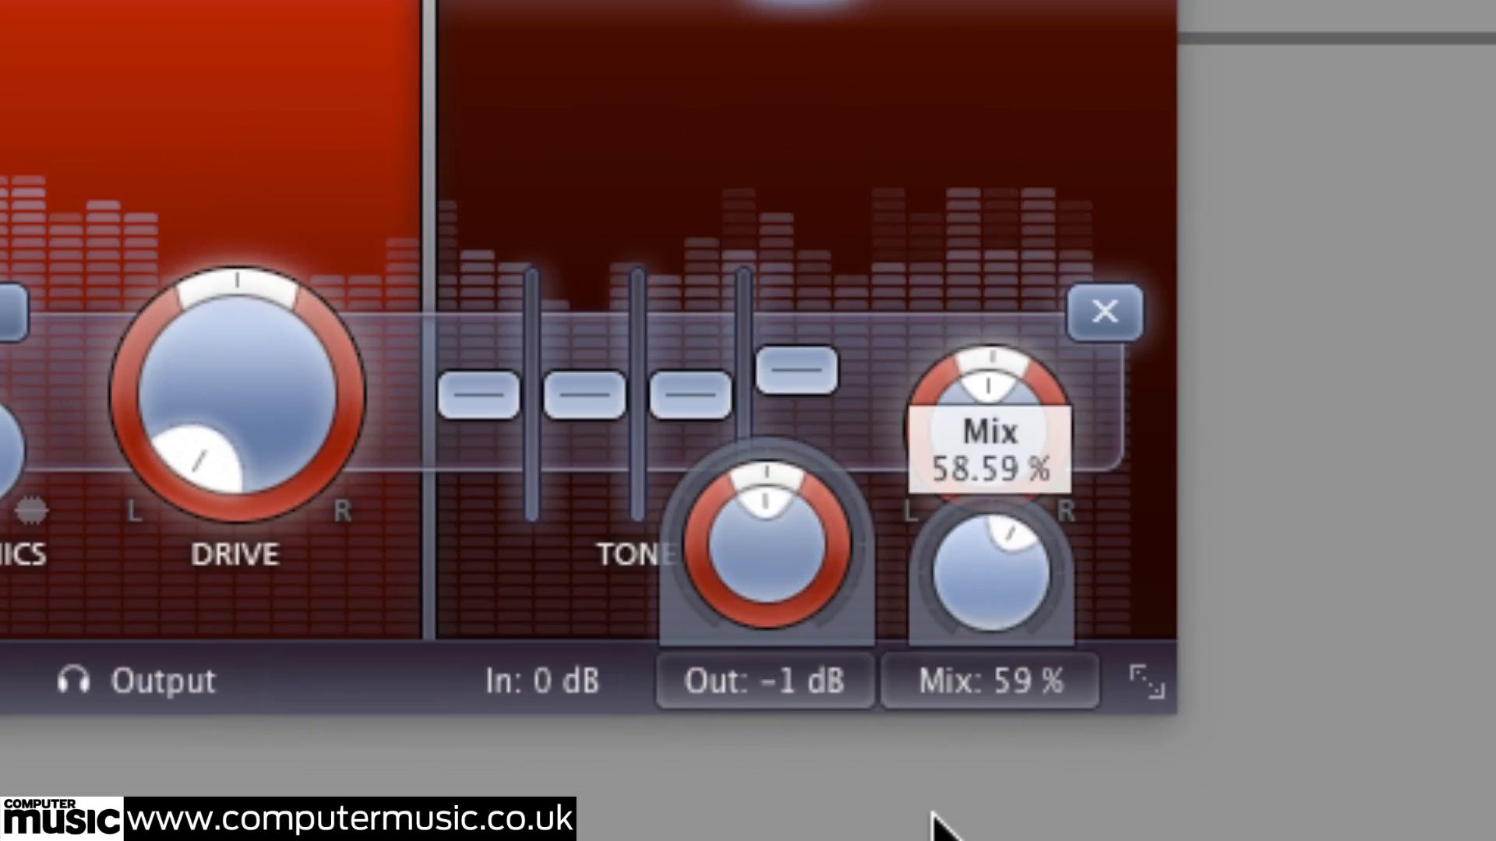
drag(992, 534, 993, 593)
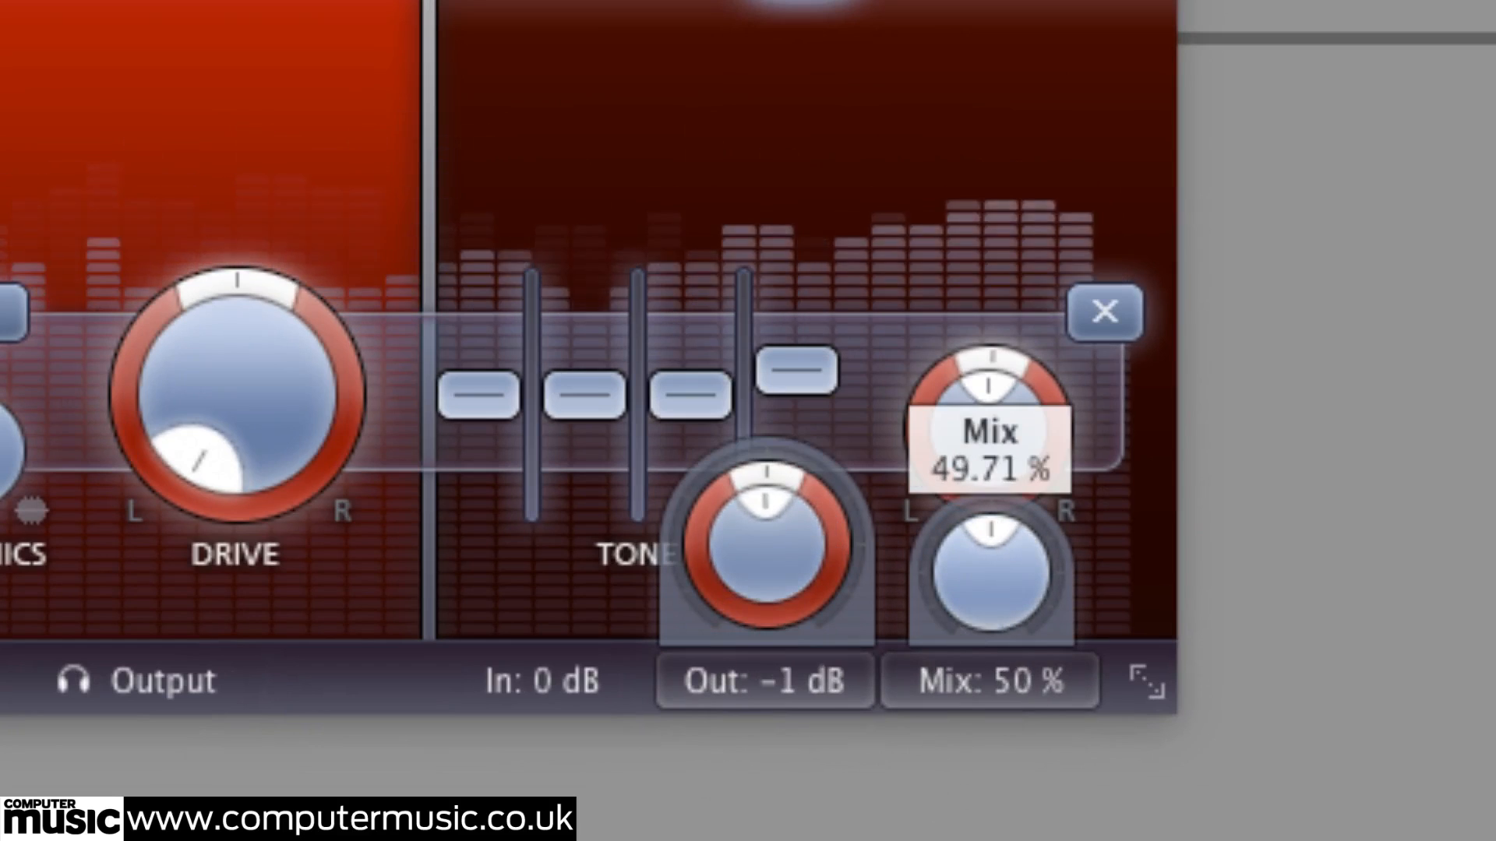
drag(992, 572, 992, 611)
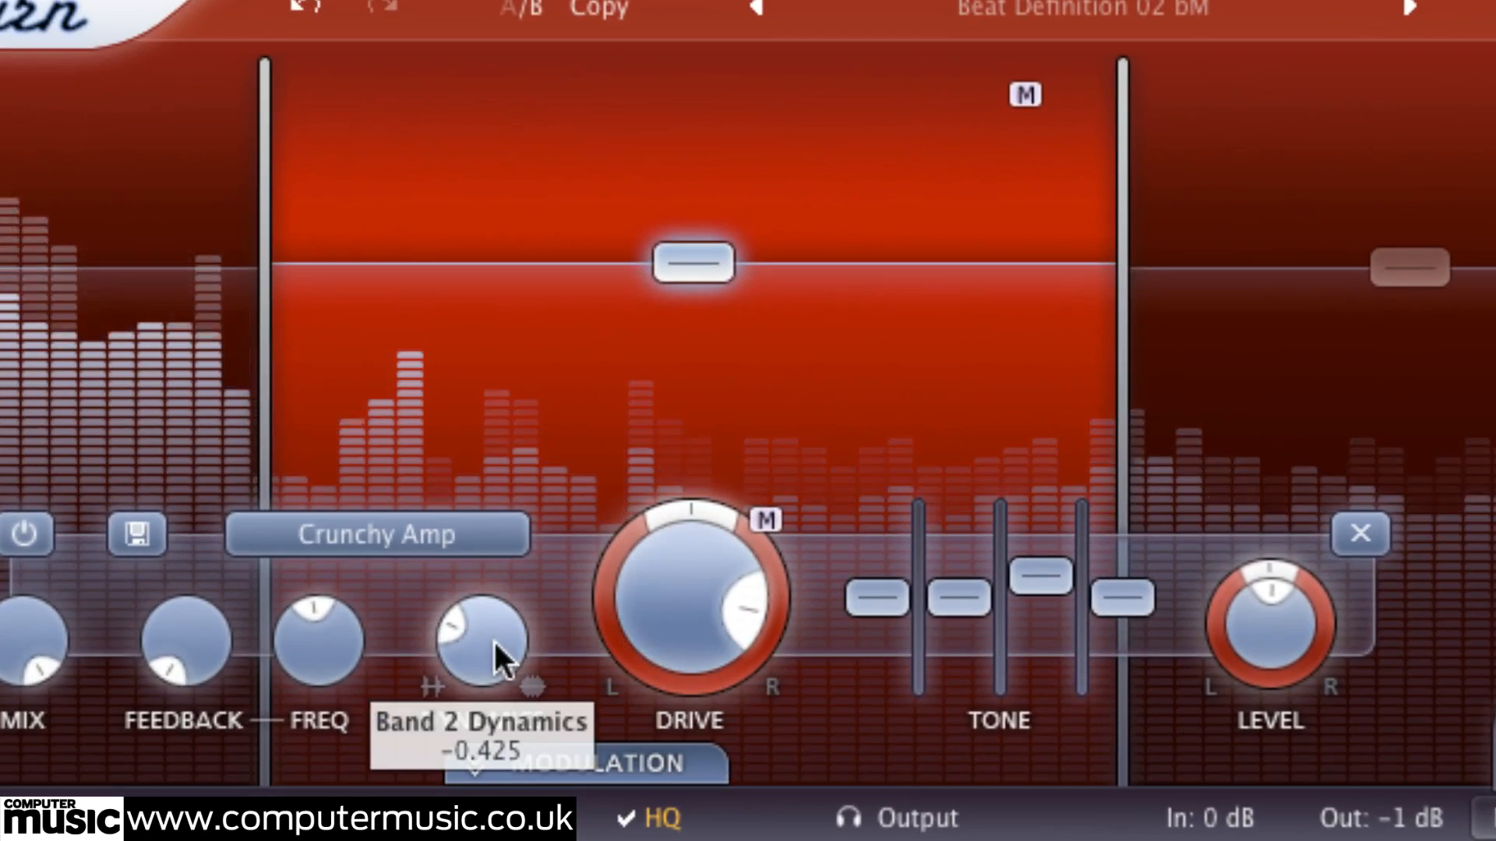
Set band 2 dynamics to about -0.4 and trim its bass to -0.31 dB.
drag(482, 635, 477, 648)
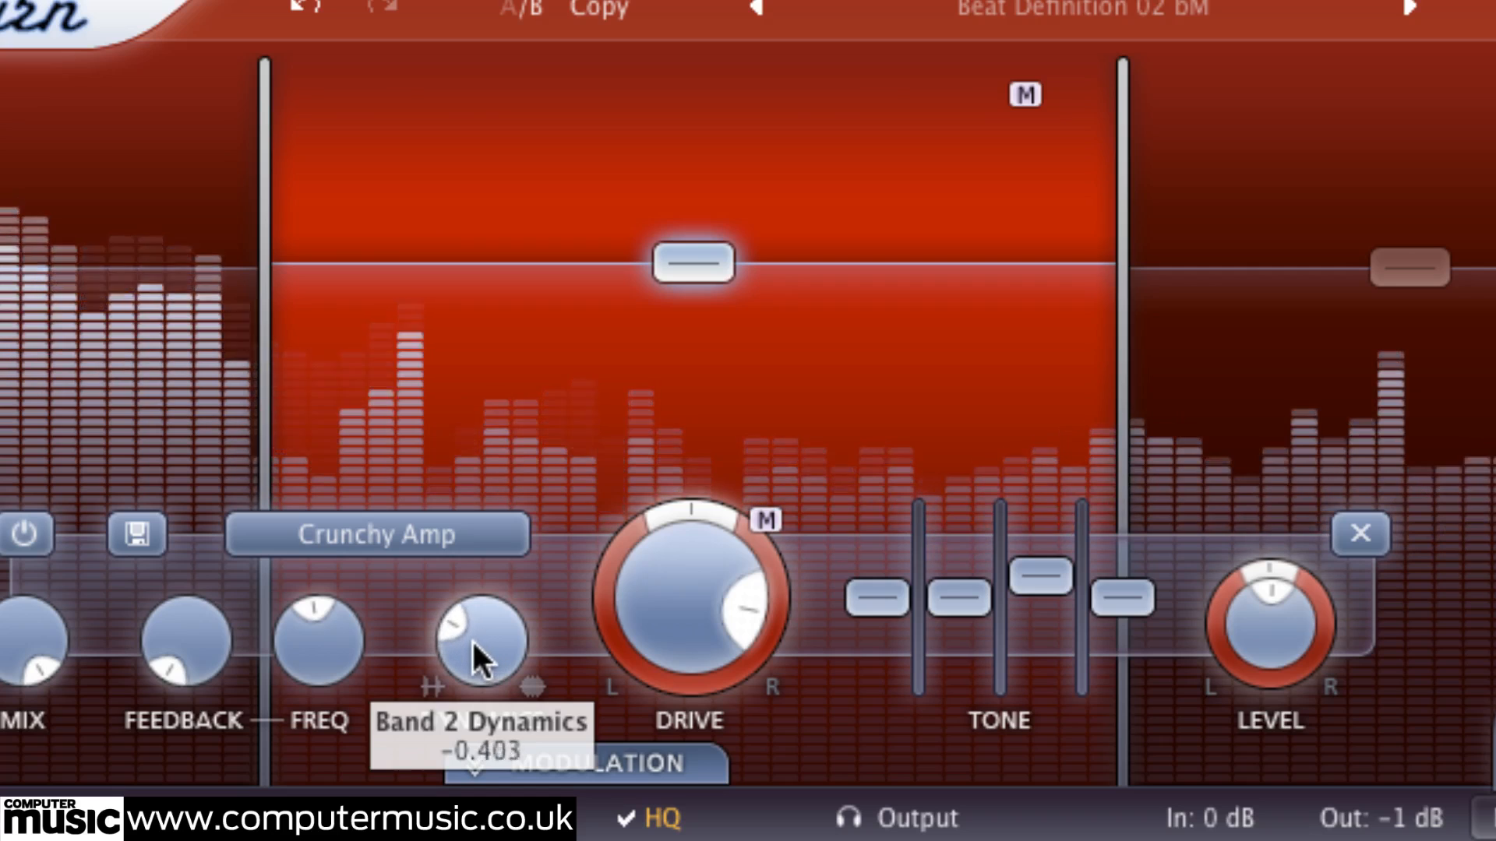
mouse_move(883, 617)
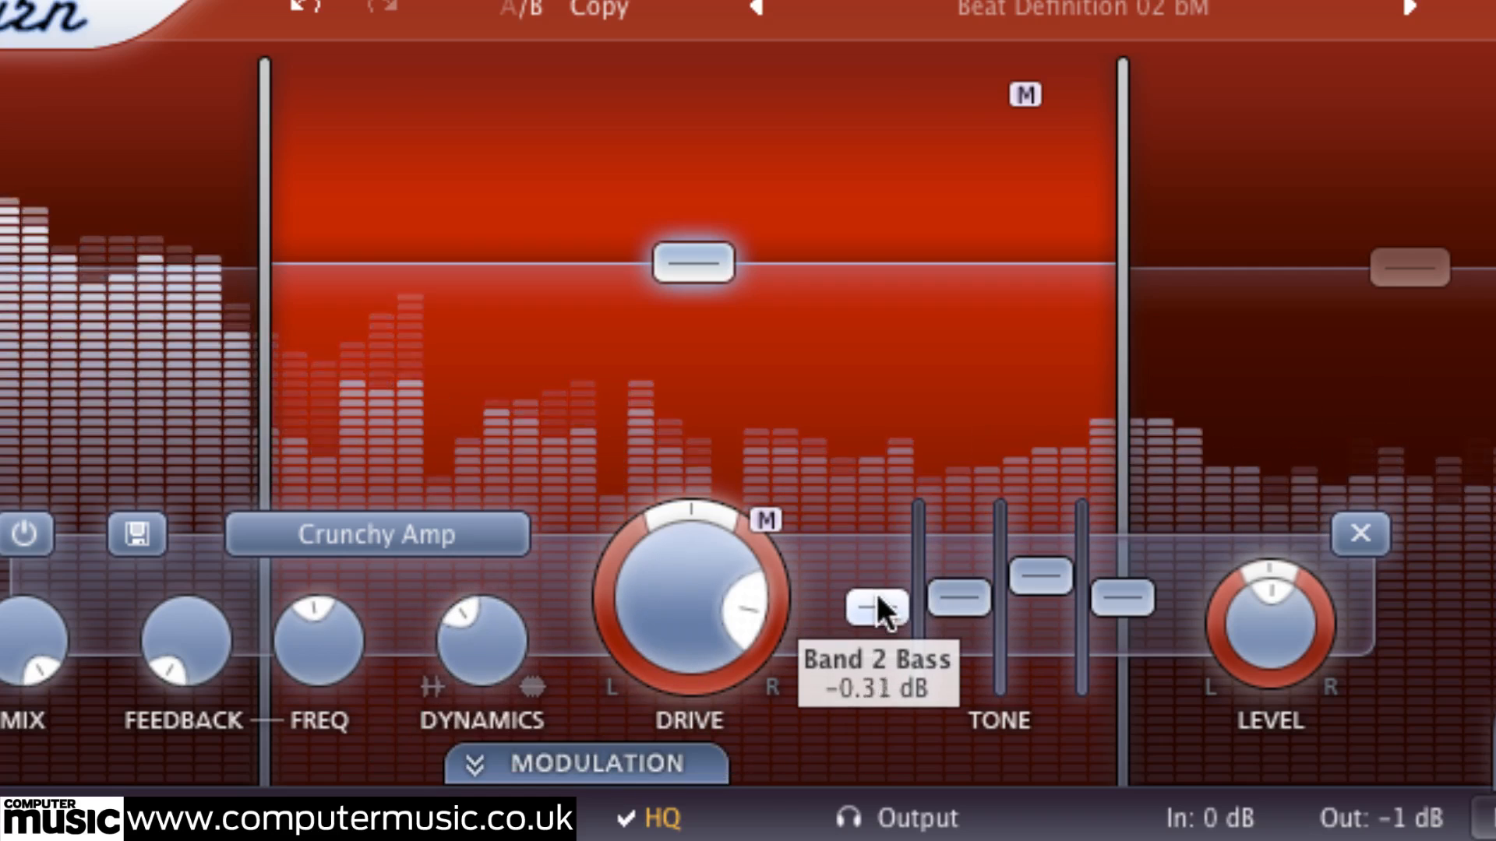
drag(874, 609, 874, 601)
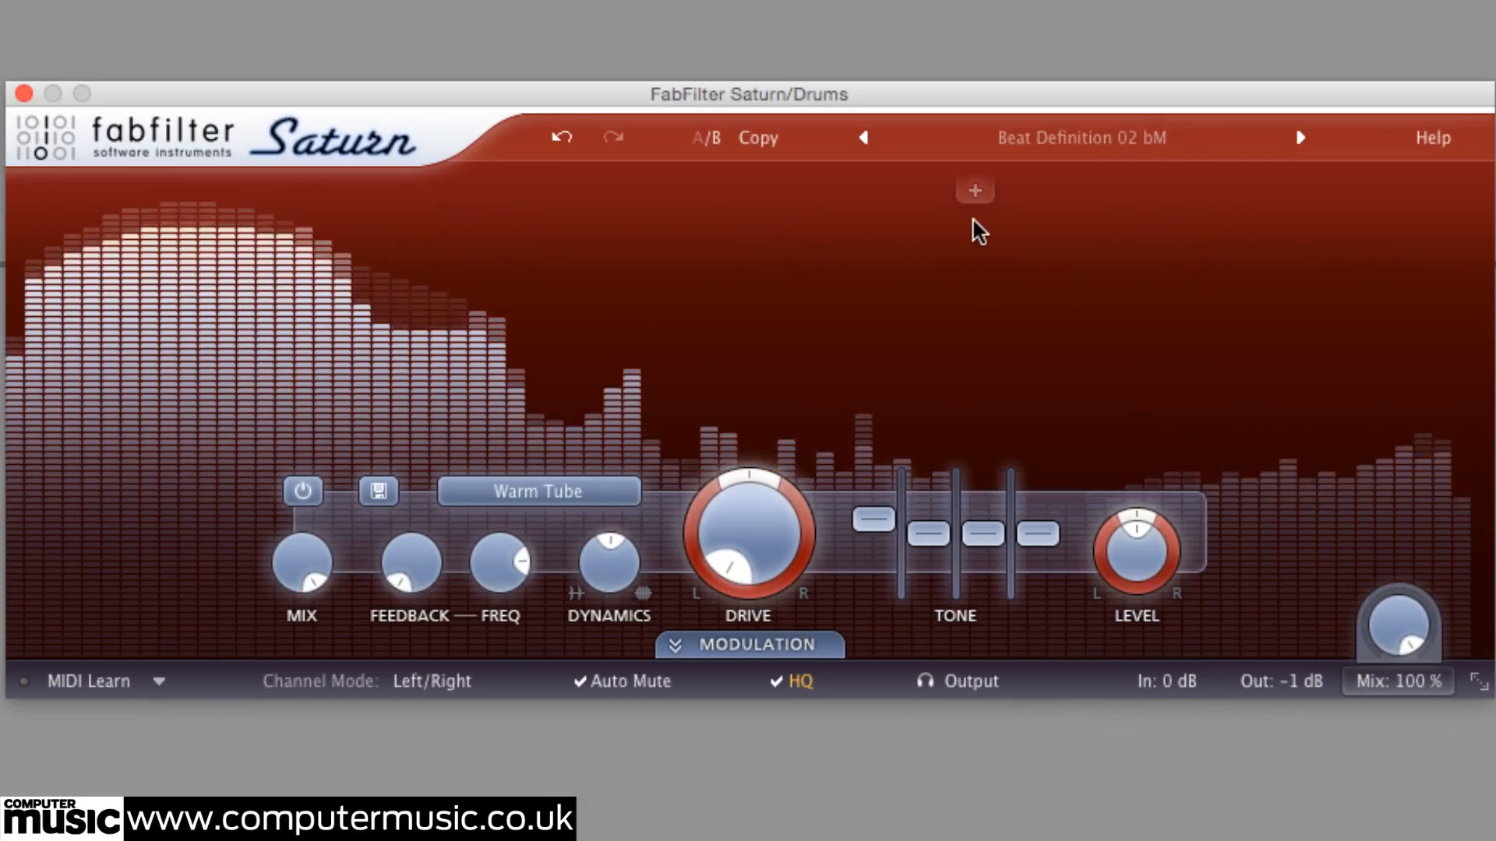
mouse_move(729, 335)
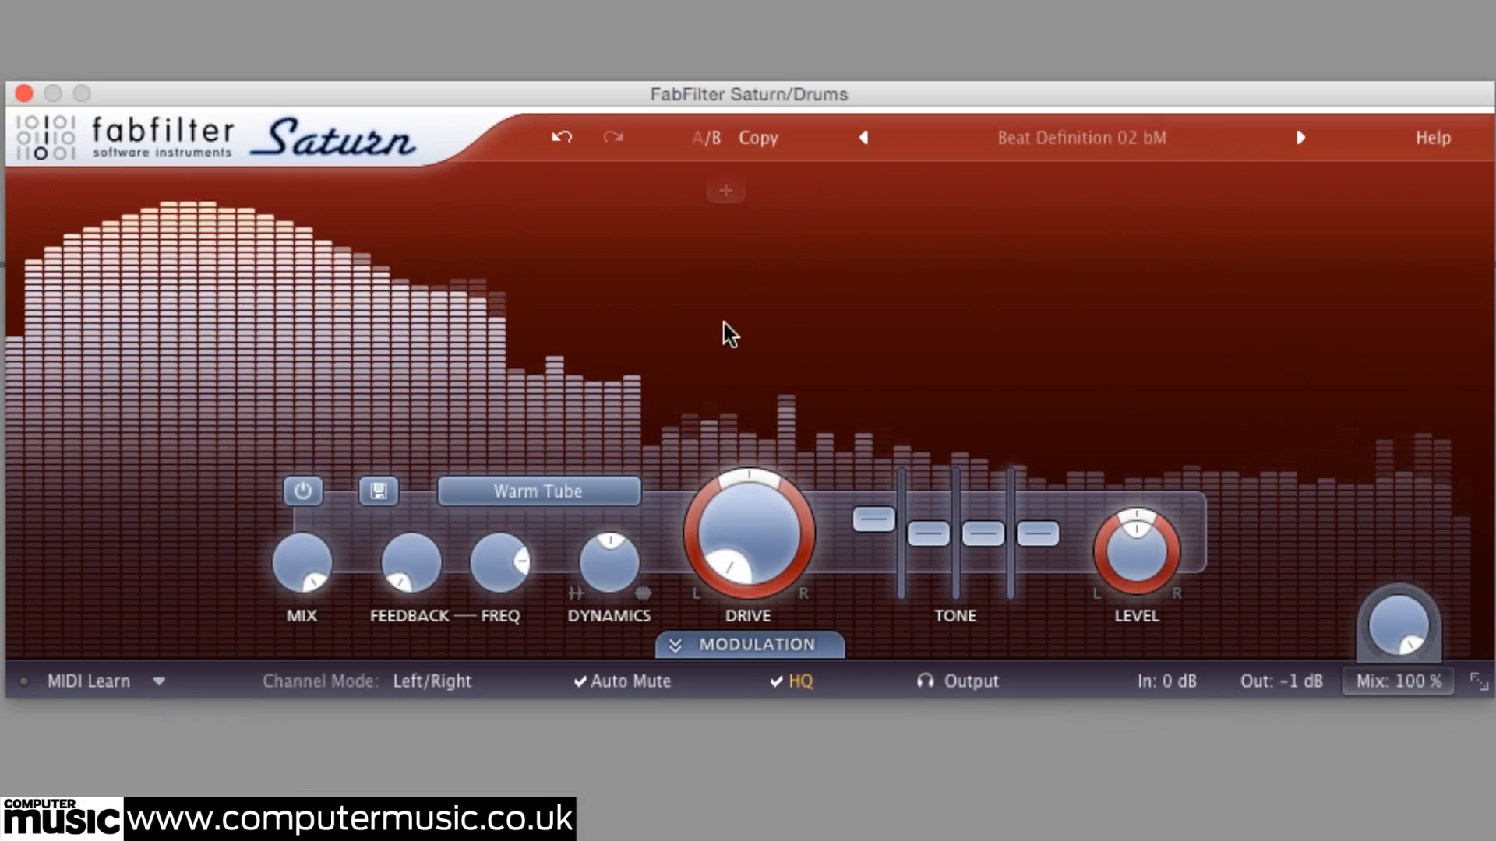